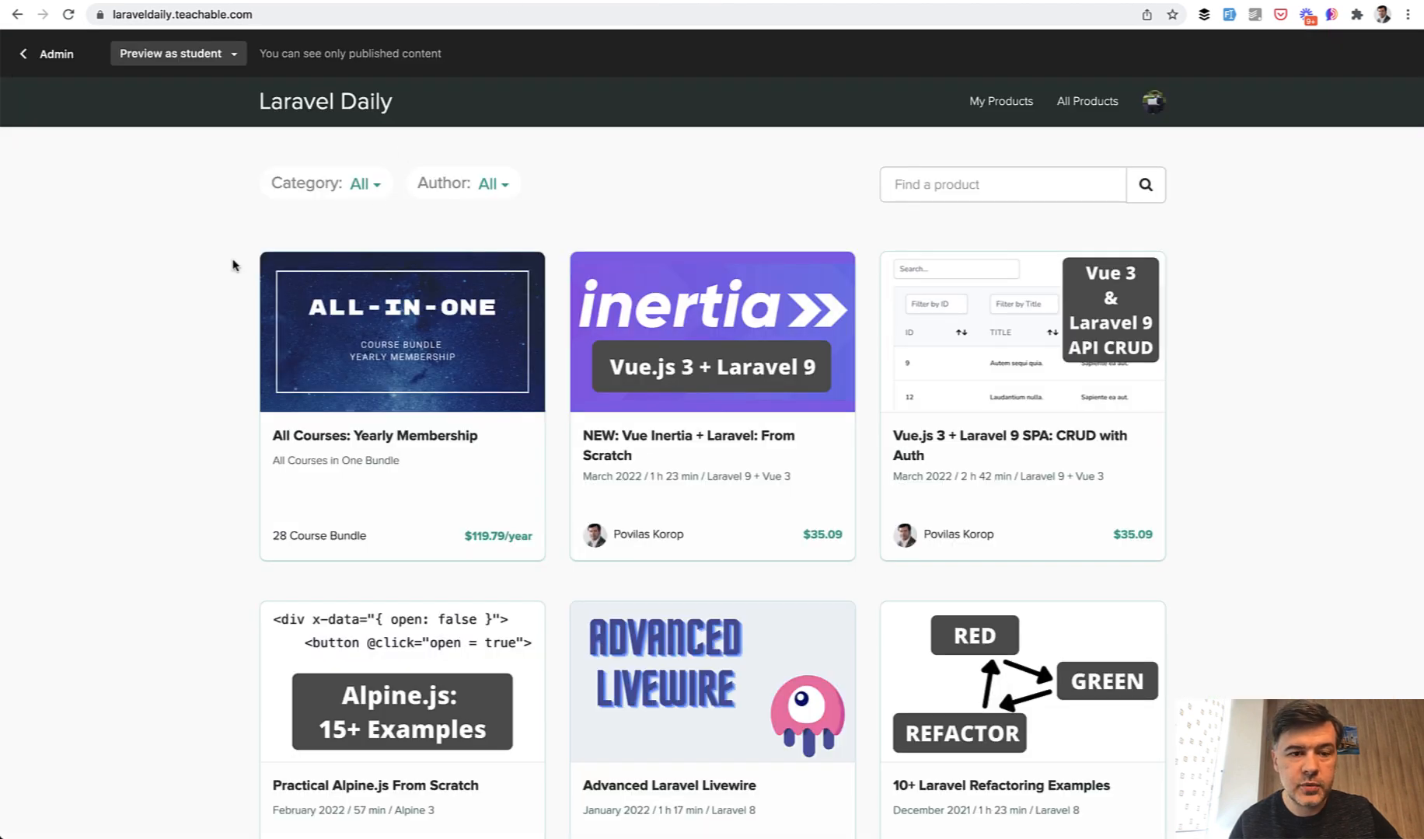
pyautogui.moveTo(62, 444)
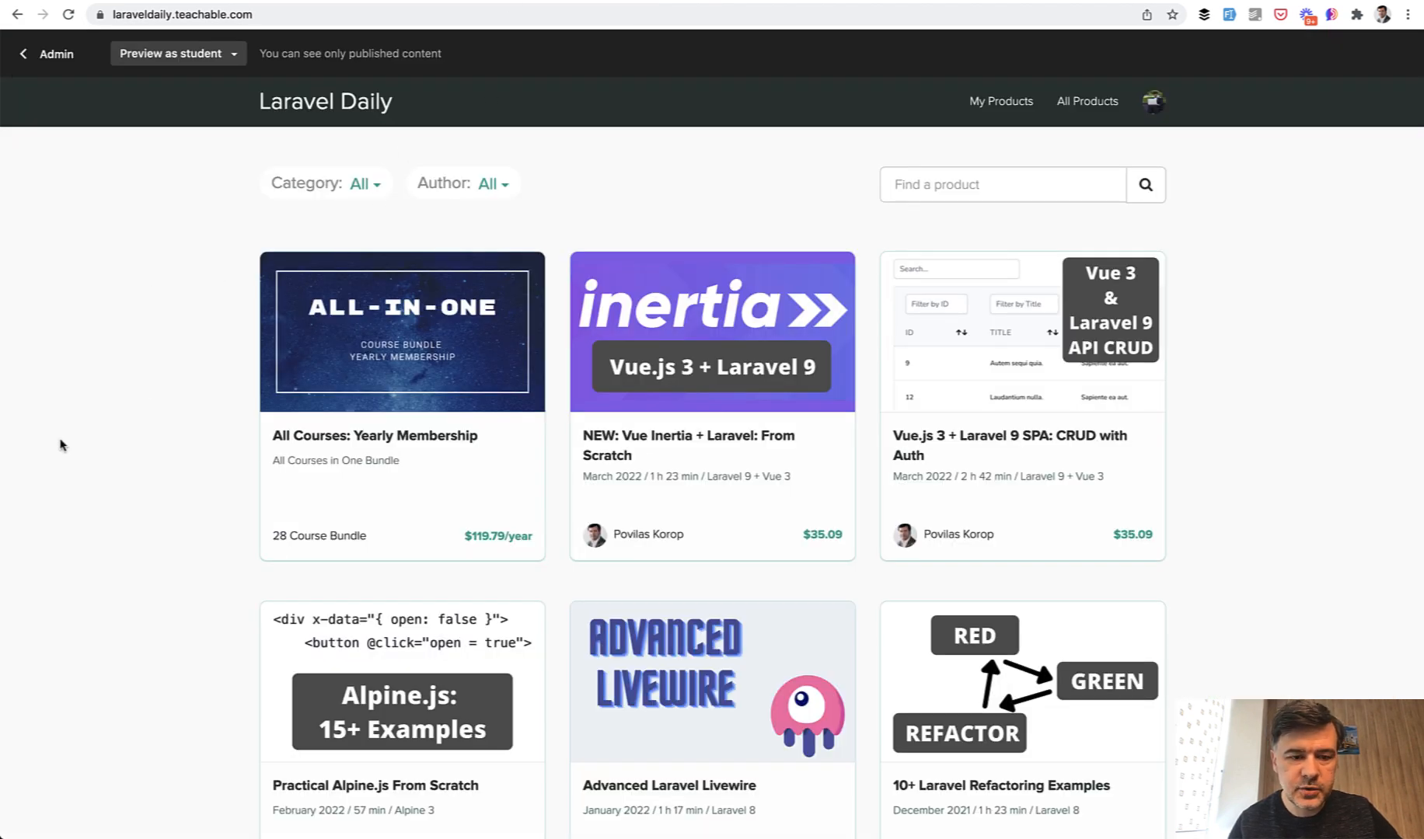
pyautogui.moveTo(108, 546)
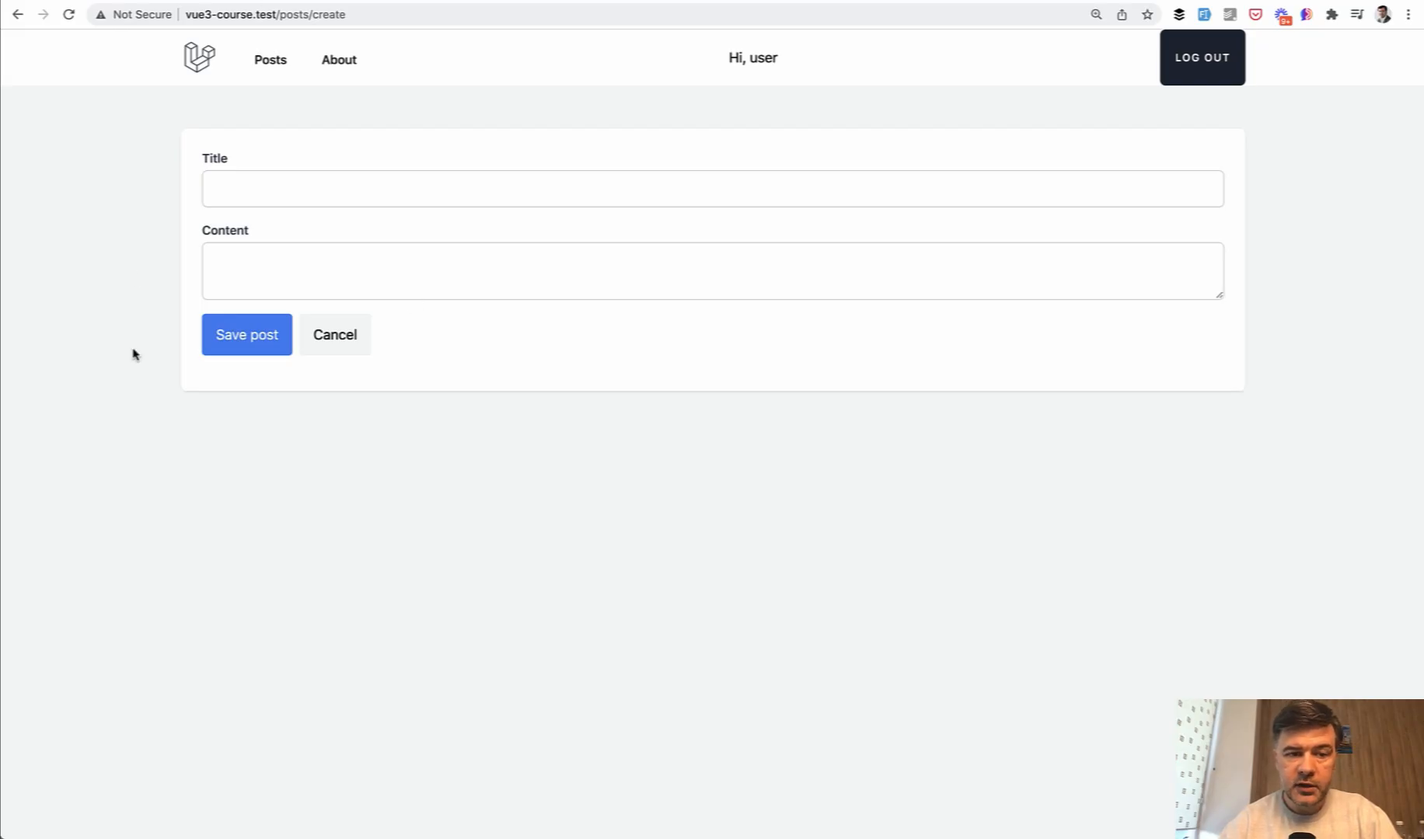
pyautogui.moveTo(162, 433)
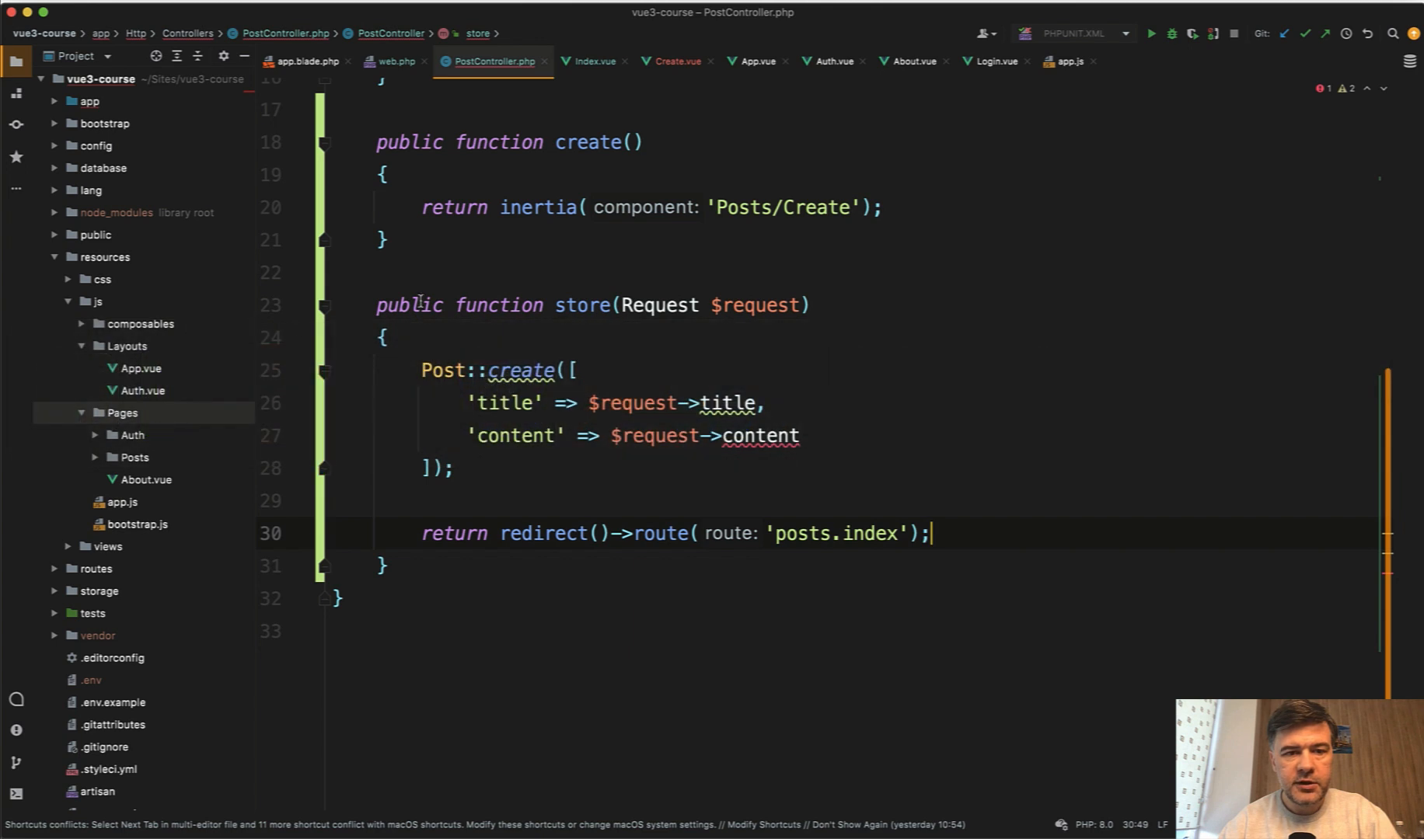
# Step: Generate the StorePostRequest form request with php artisan make:request in the terminal
pyautogui.doubleClick(660, 306)
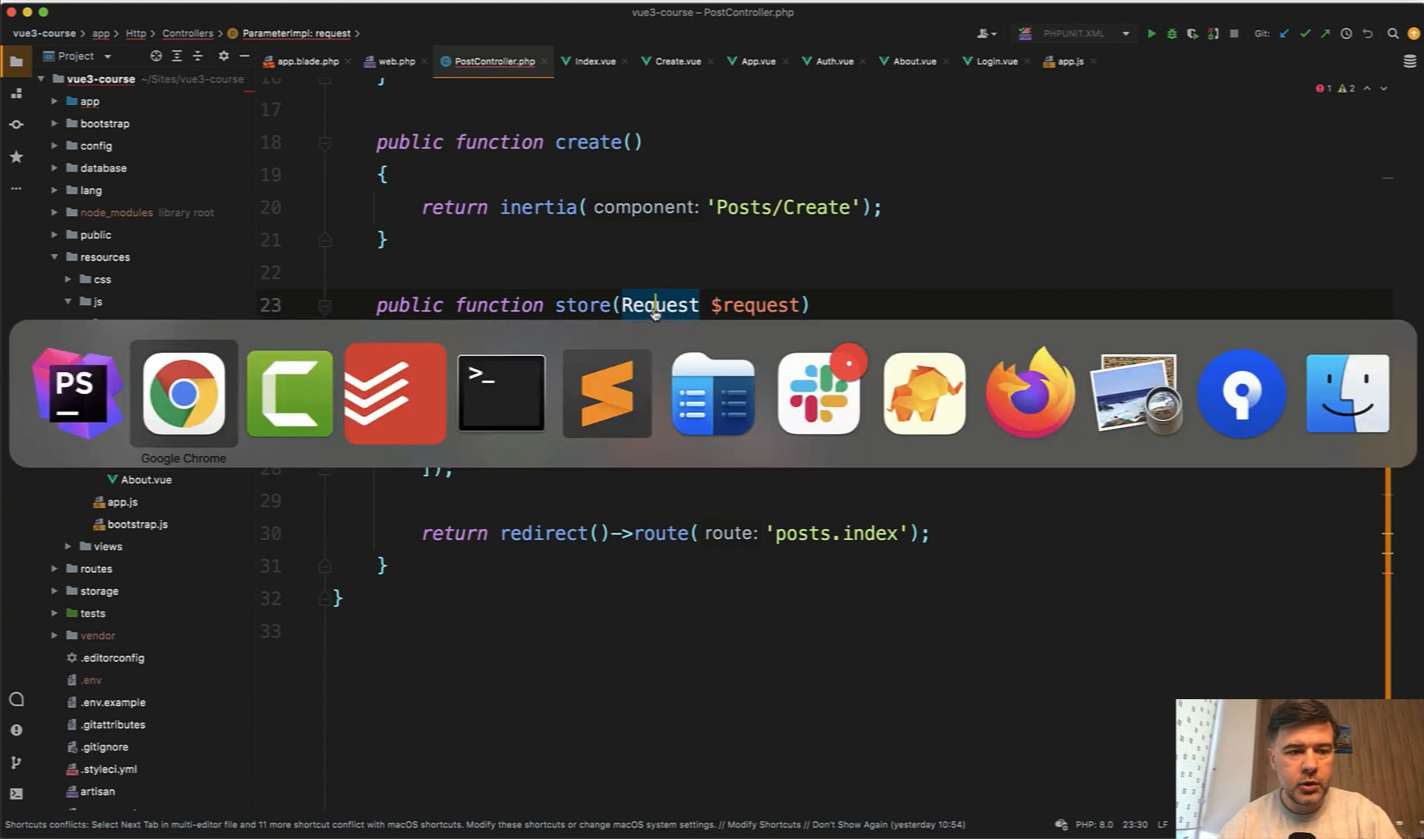
pyautogui.click(499, 394)
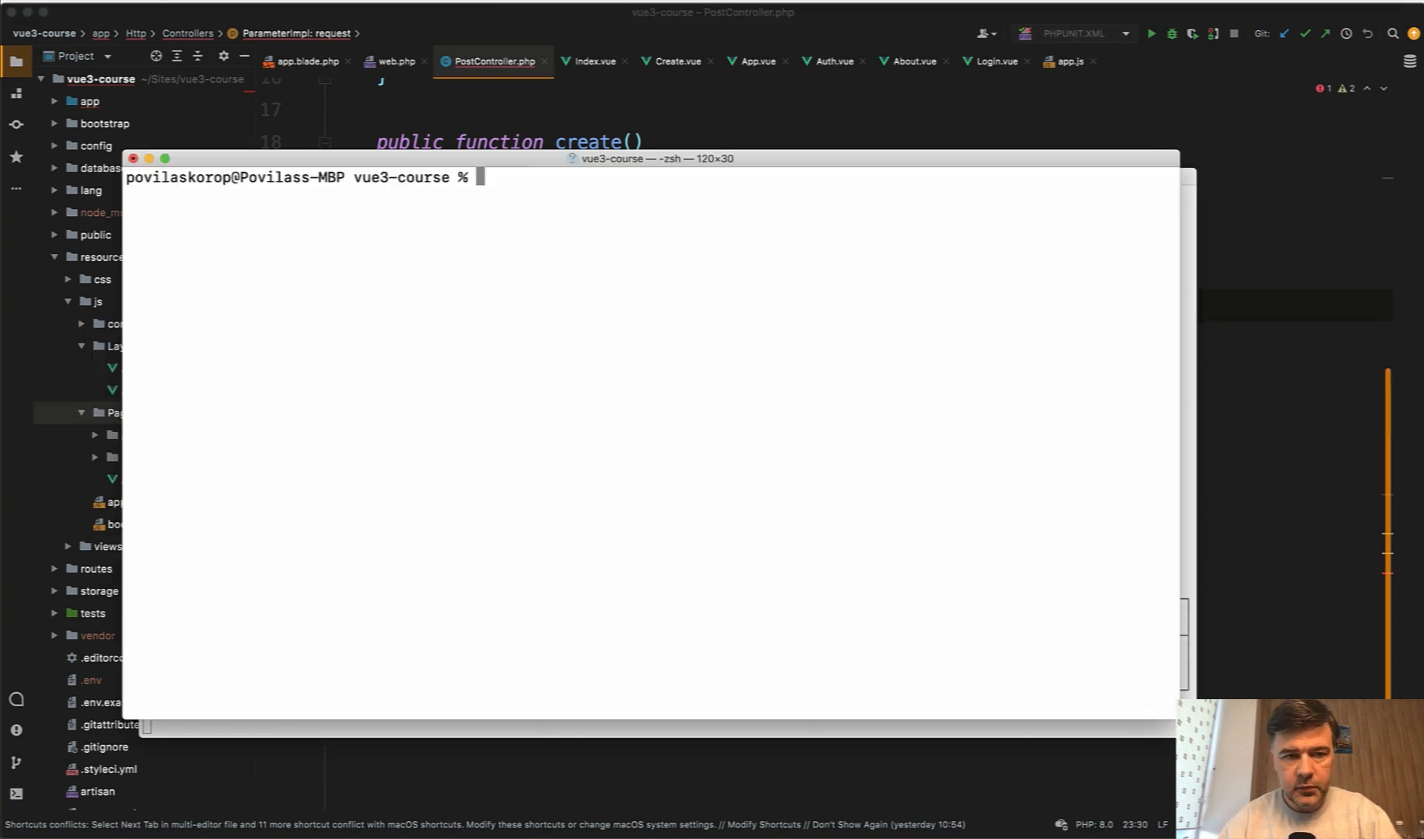
pyautogui.write('php artisan make:request St')
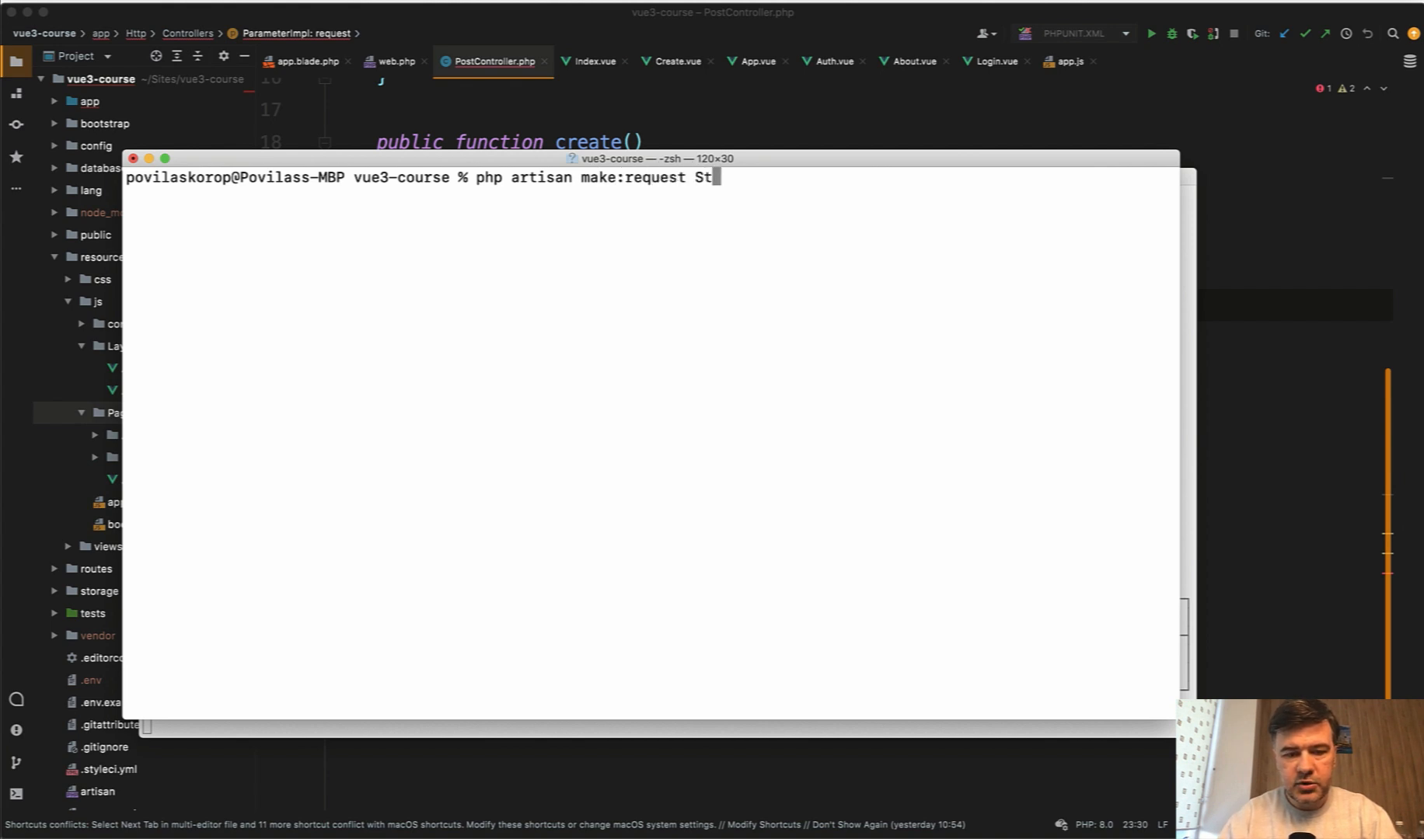
pyautogui.write('orePostRequest')
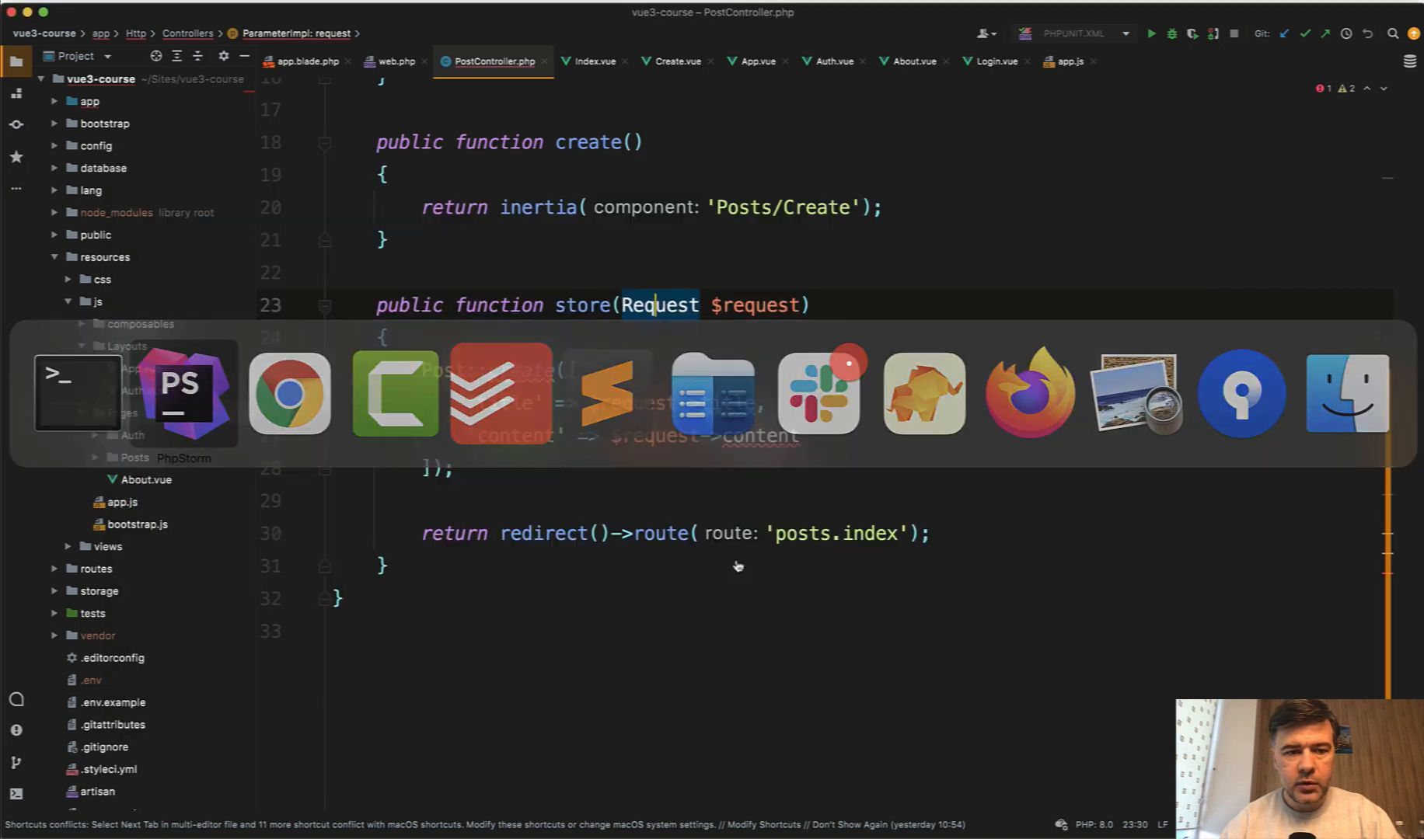
# Step: Type-hint the store method's request parameter as StorePostRequest
pyautogui.write('St')
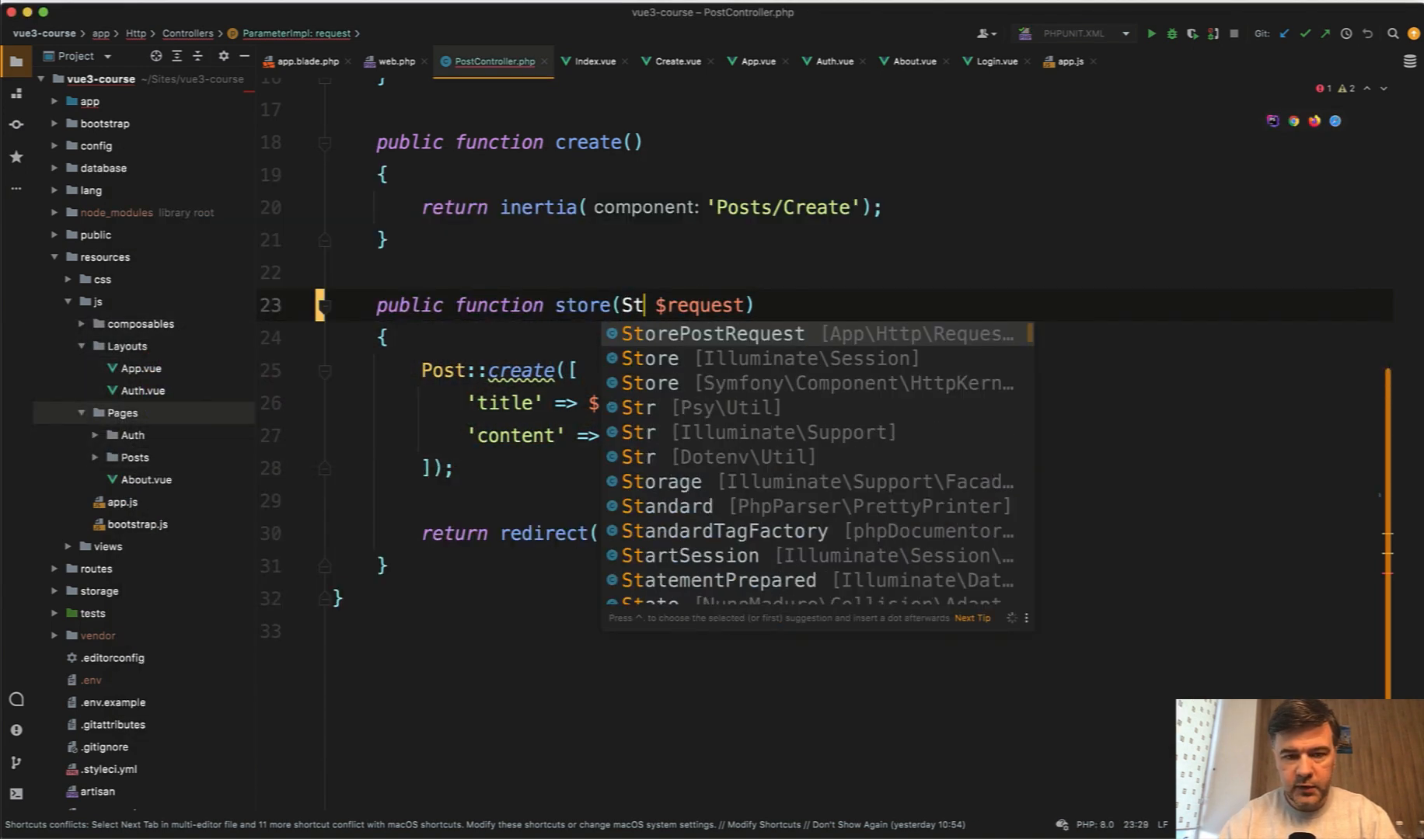
pyautogui.click(706, 334)
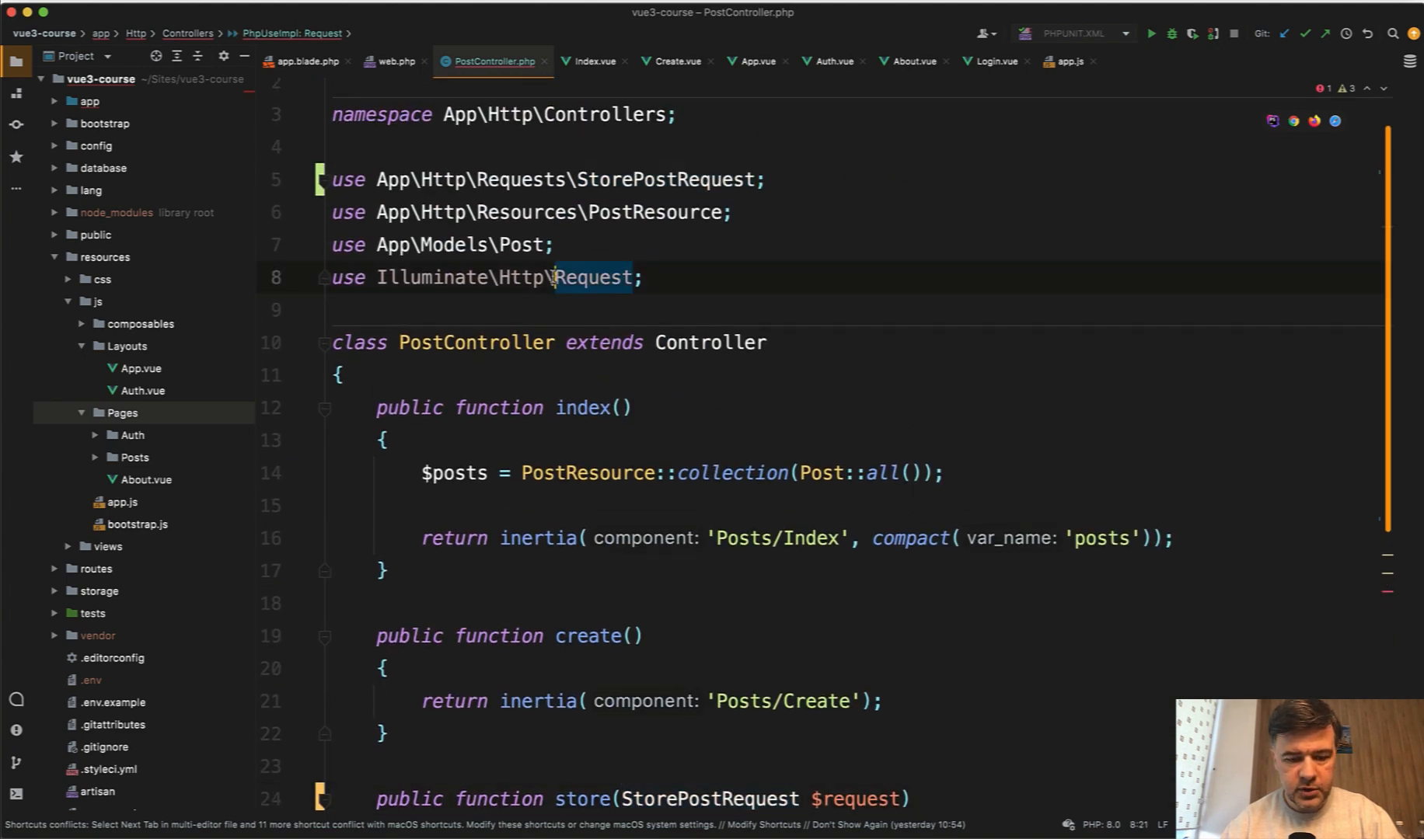
pyautogui.scroll(-3)
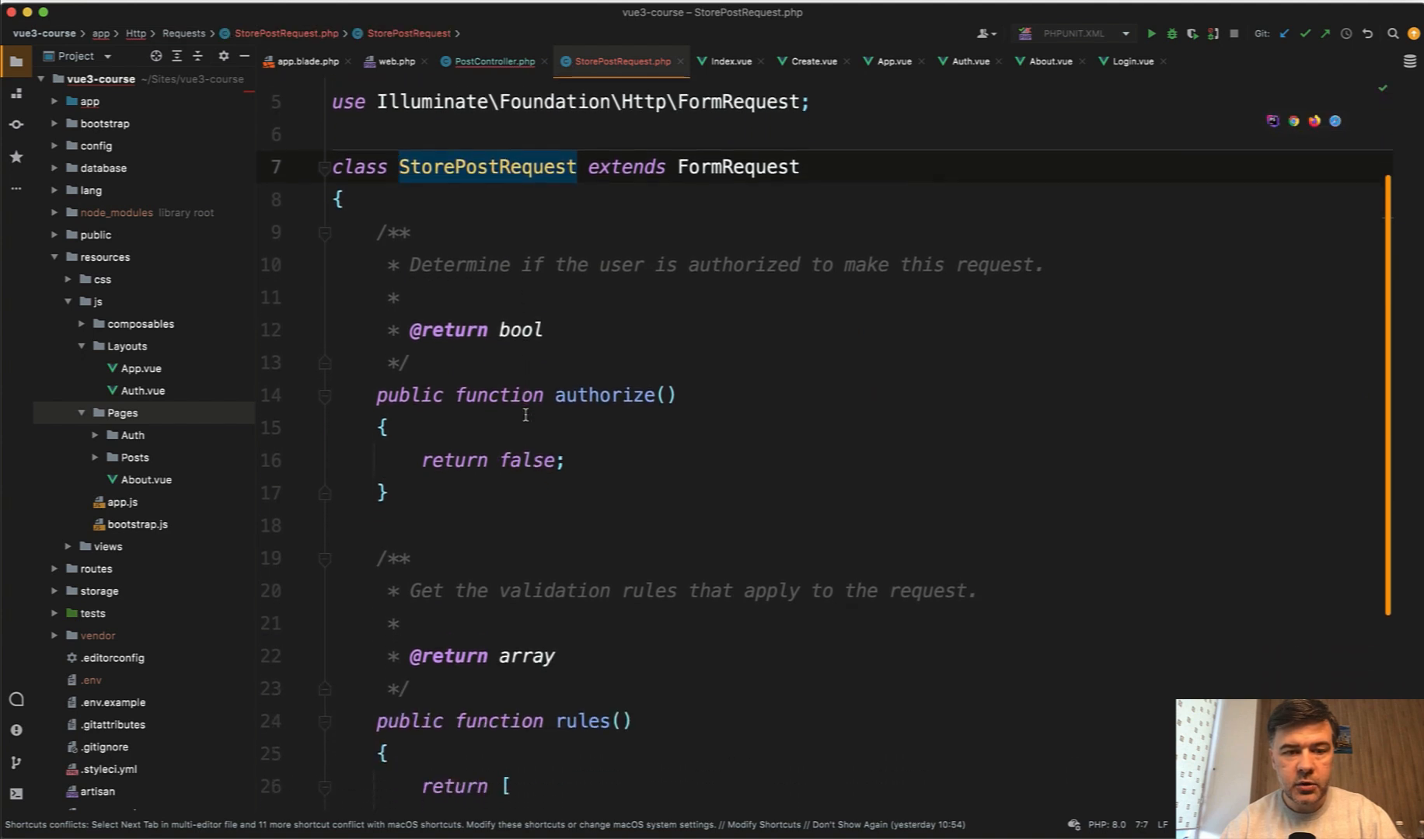
# Step: Make StorePostRequest authorize everyone and require title (min 3) and content
pyautogui.write('true')
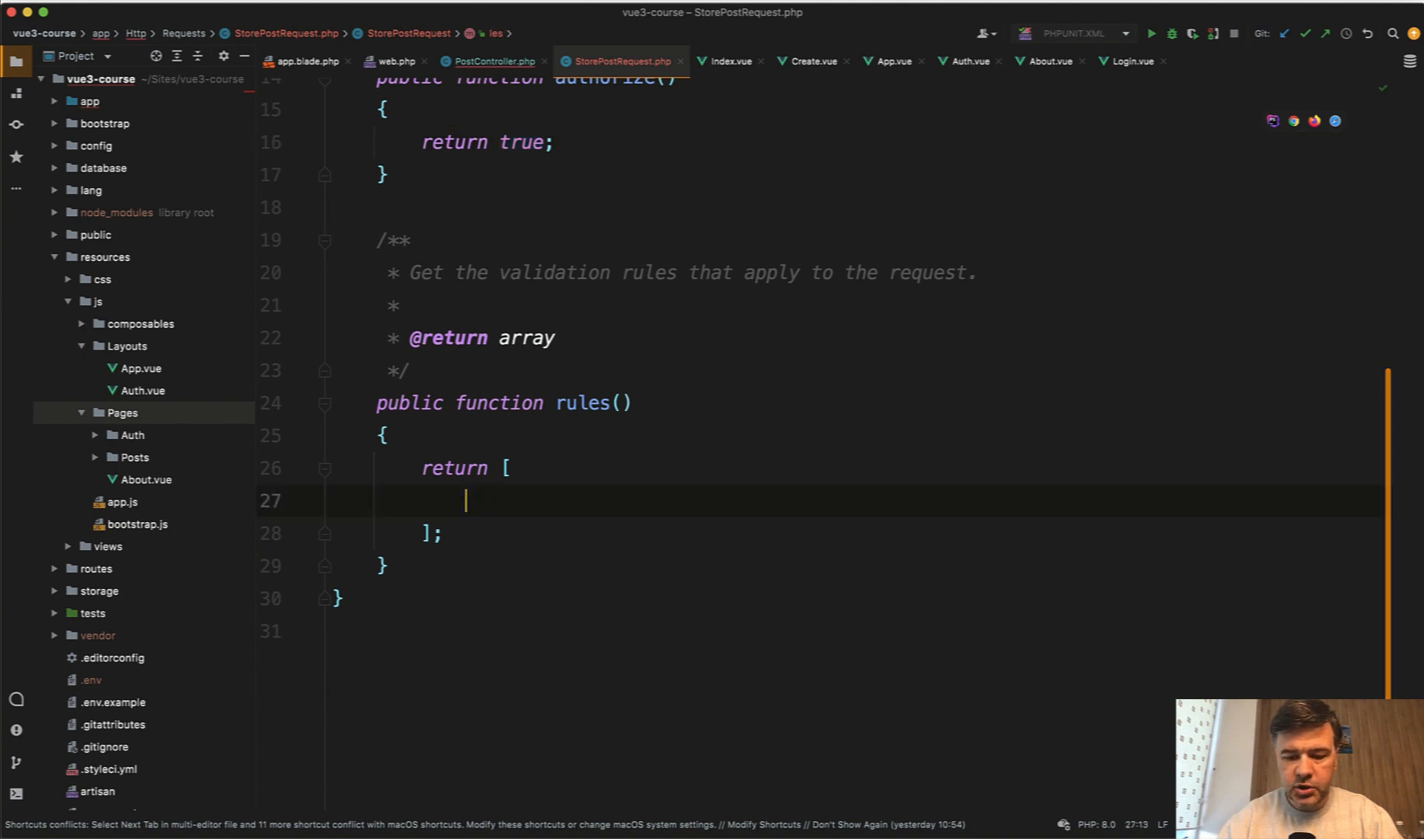
pyautogui.write("'title' => 're")
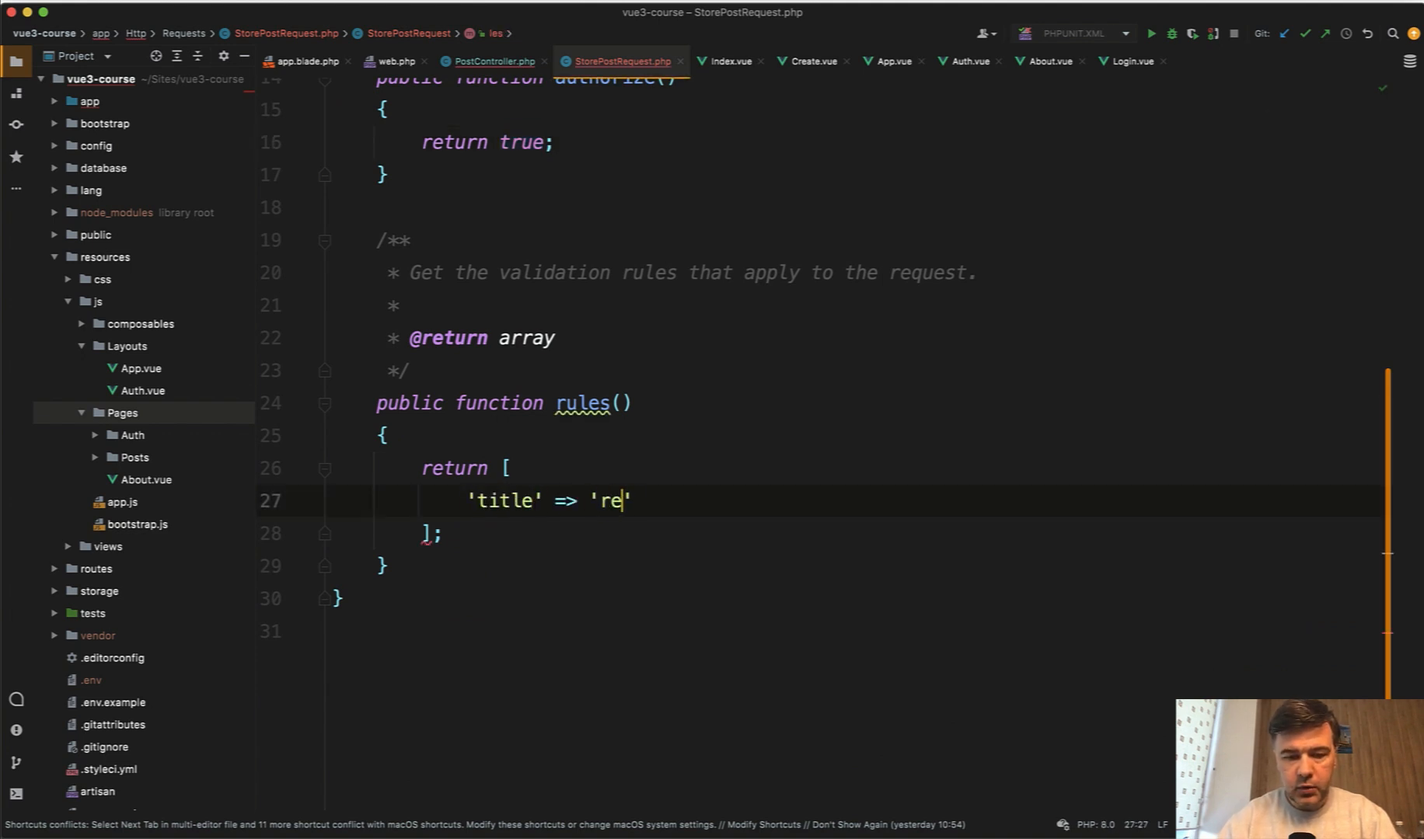
pyautogui.write(';co')
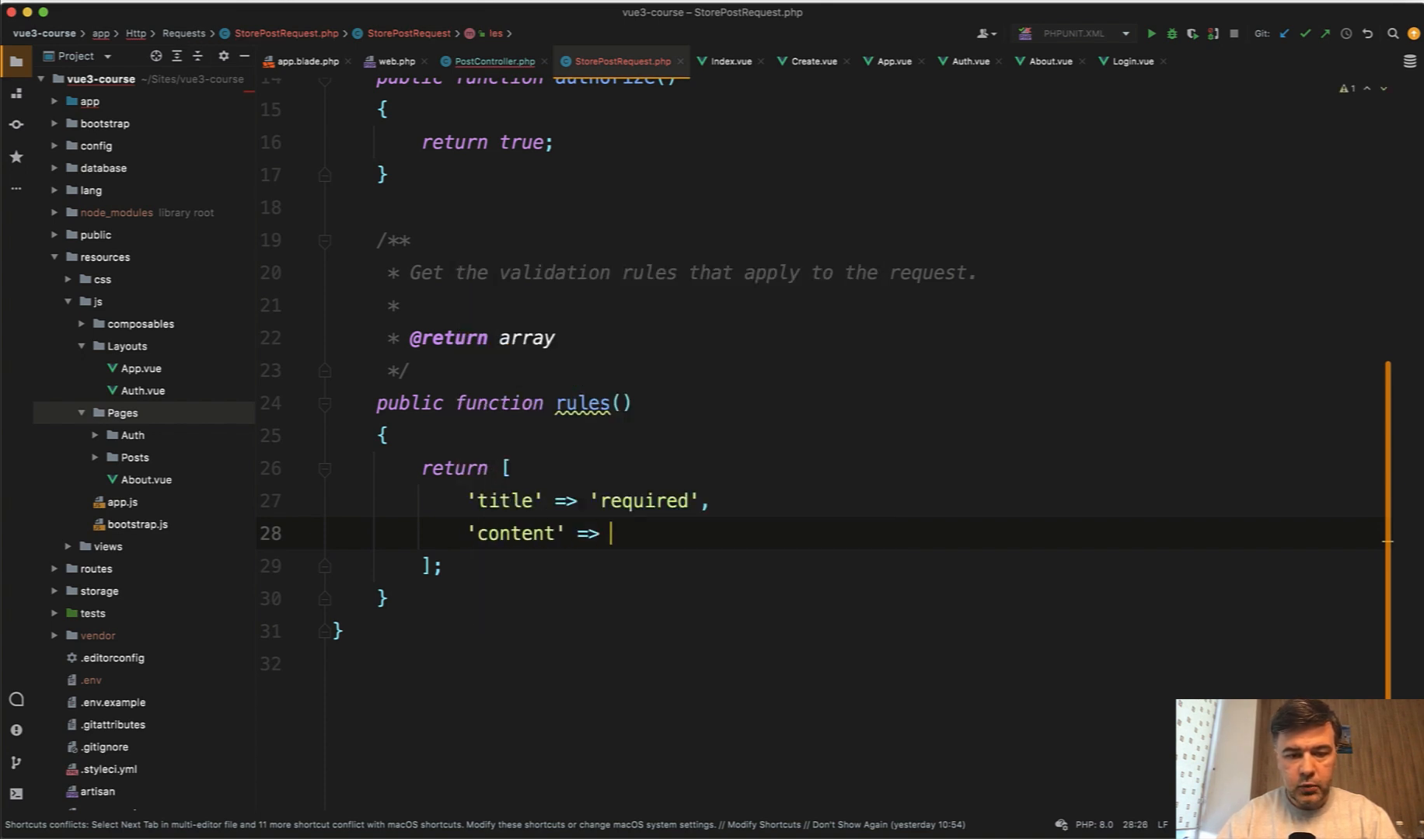
pyautogui.write("'required',")
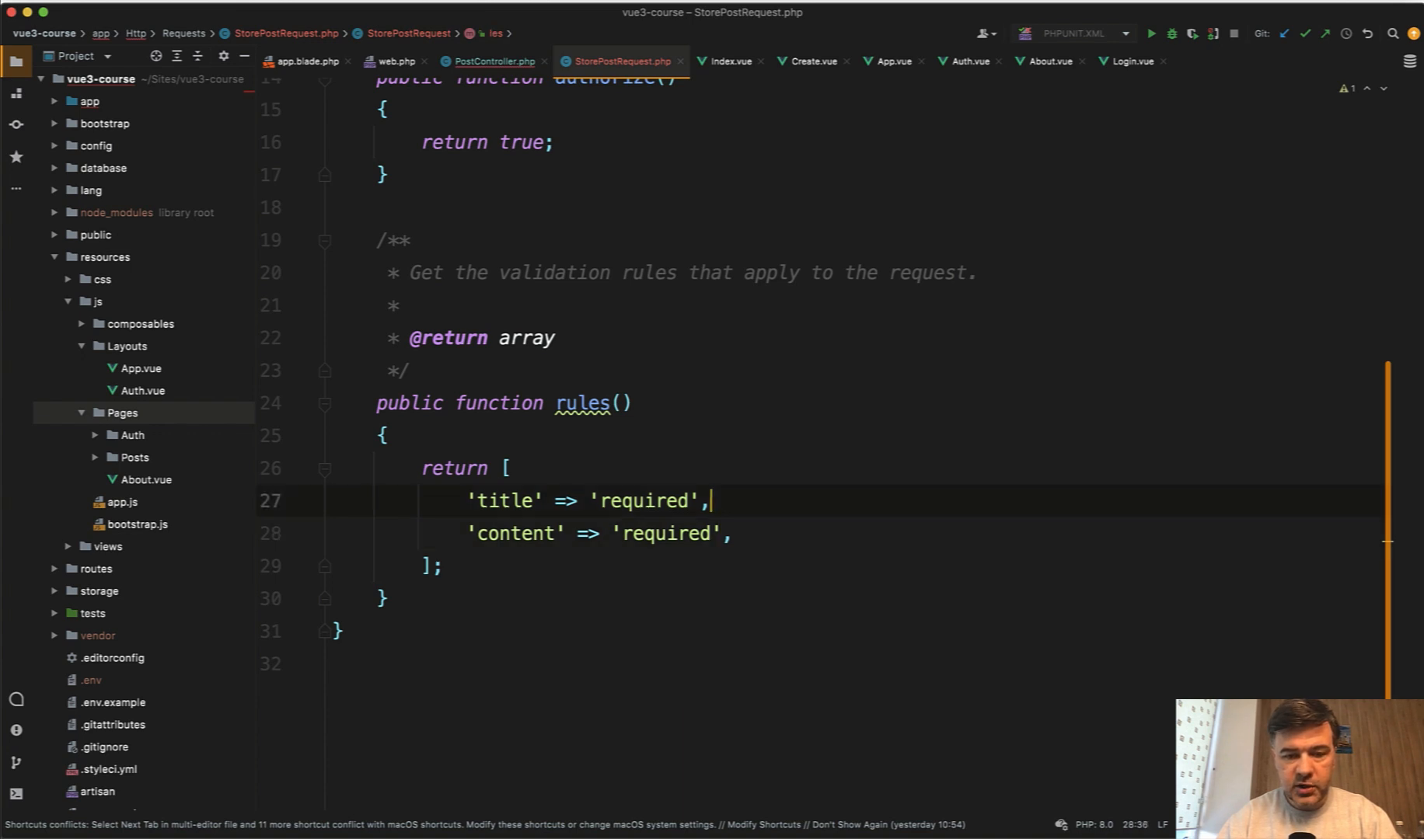
pyautogui.write('|min:')
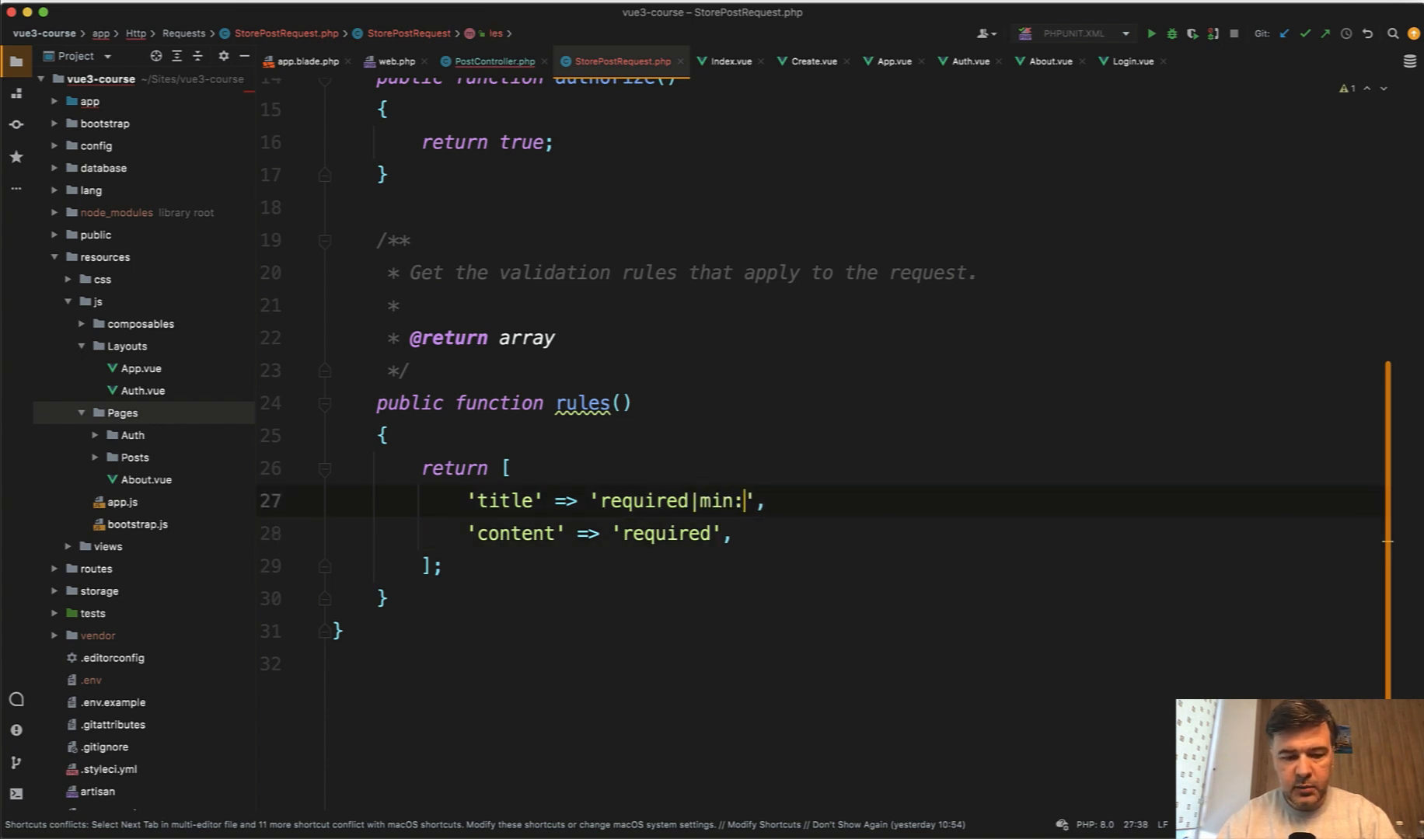
# Step: Complete the min:3 rule and create the post from $request->validated() in store
pyautogui.write('3')
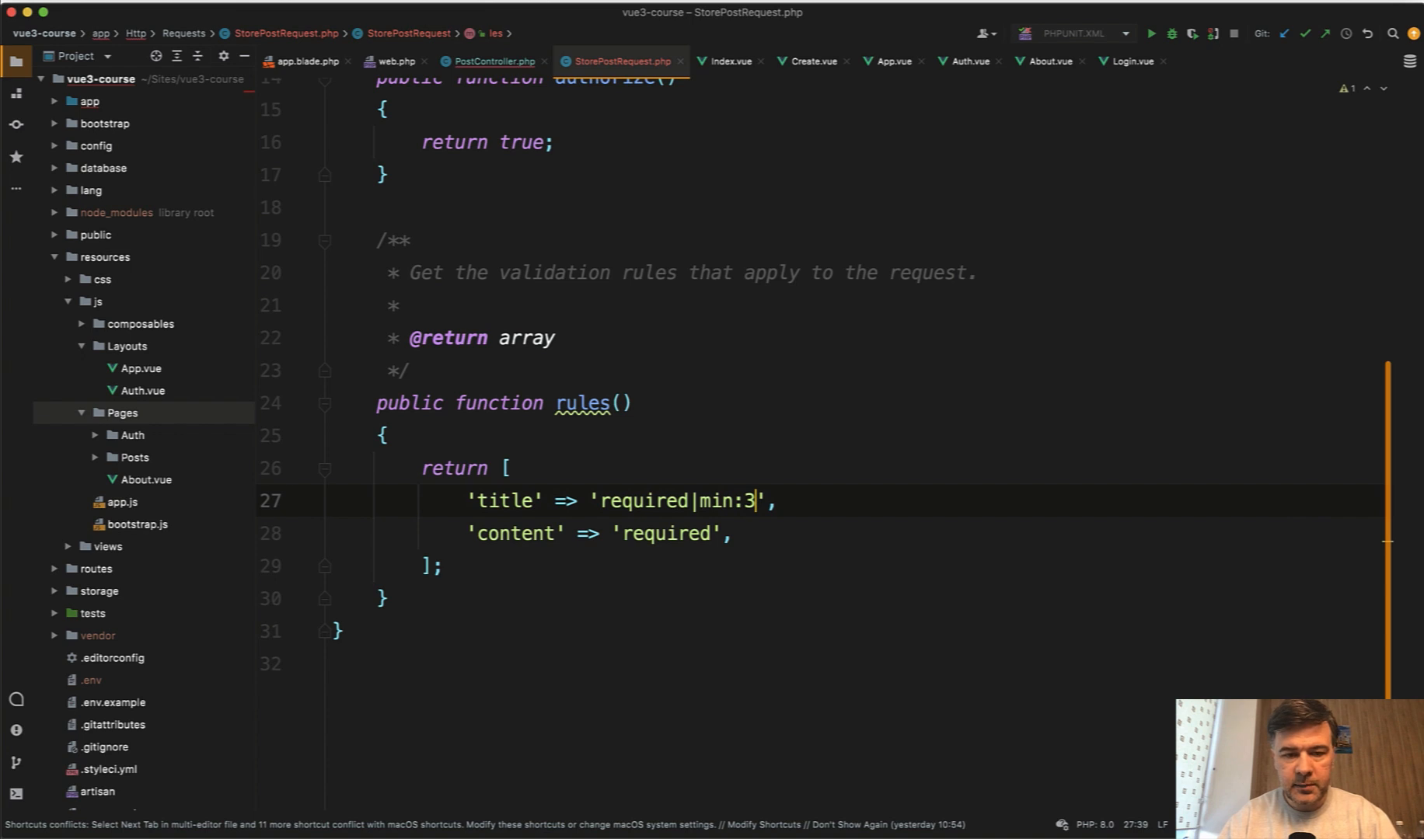
pyautogui.click(492, 61)
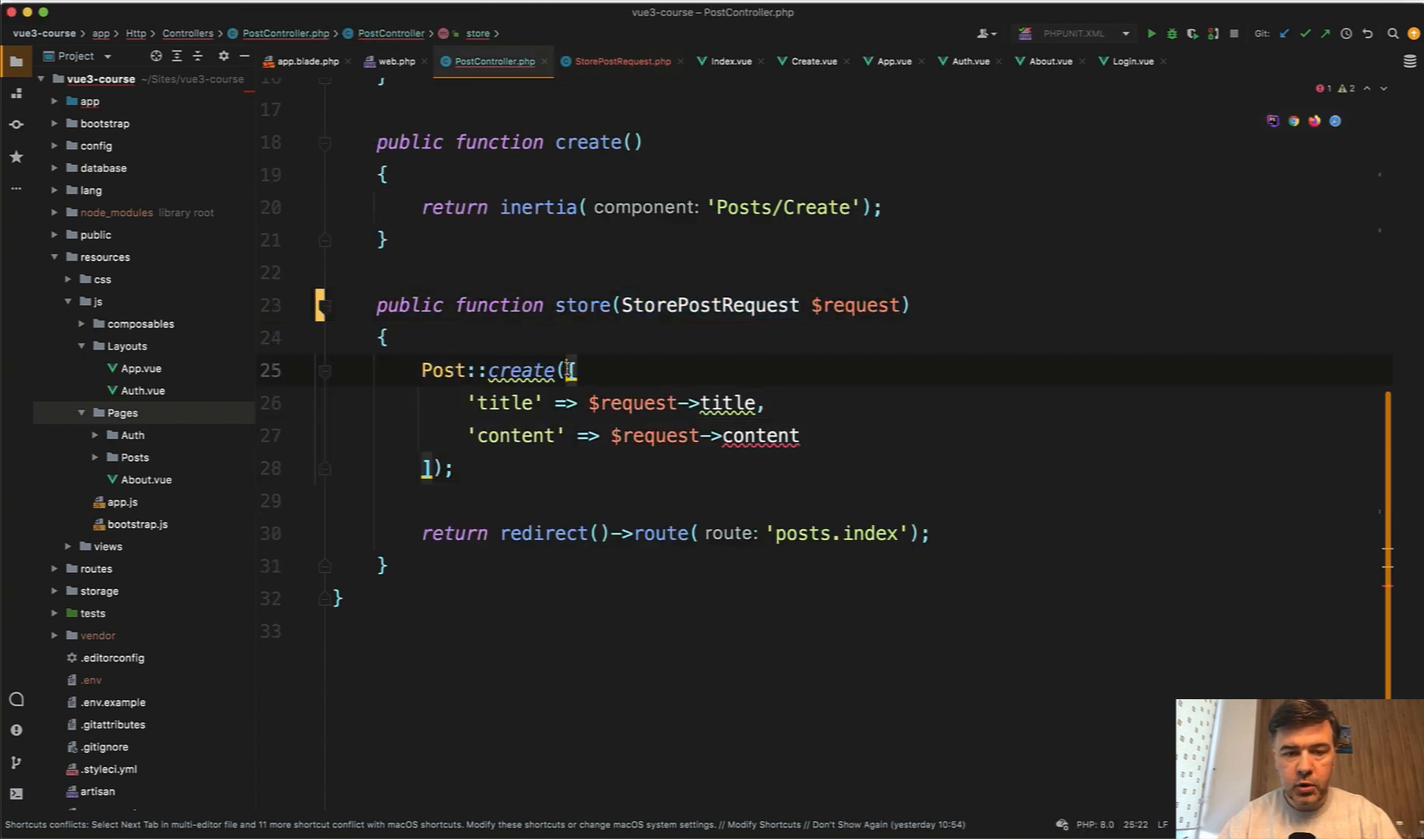
pyautogui.write('$r);')
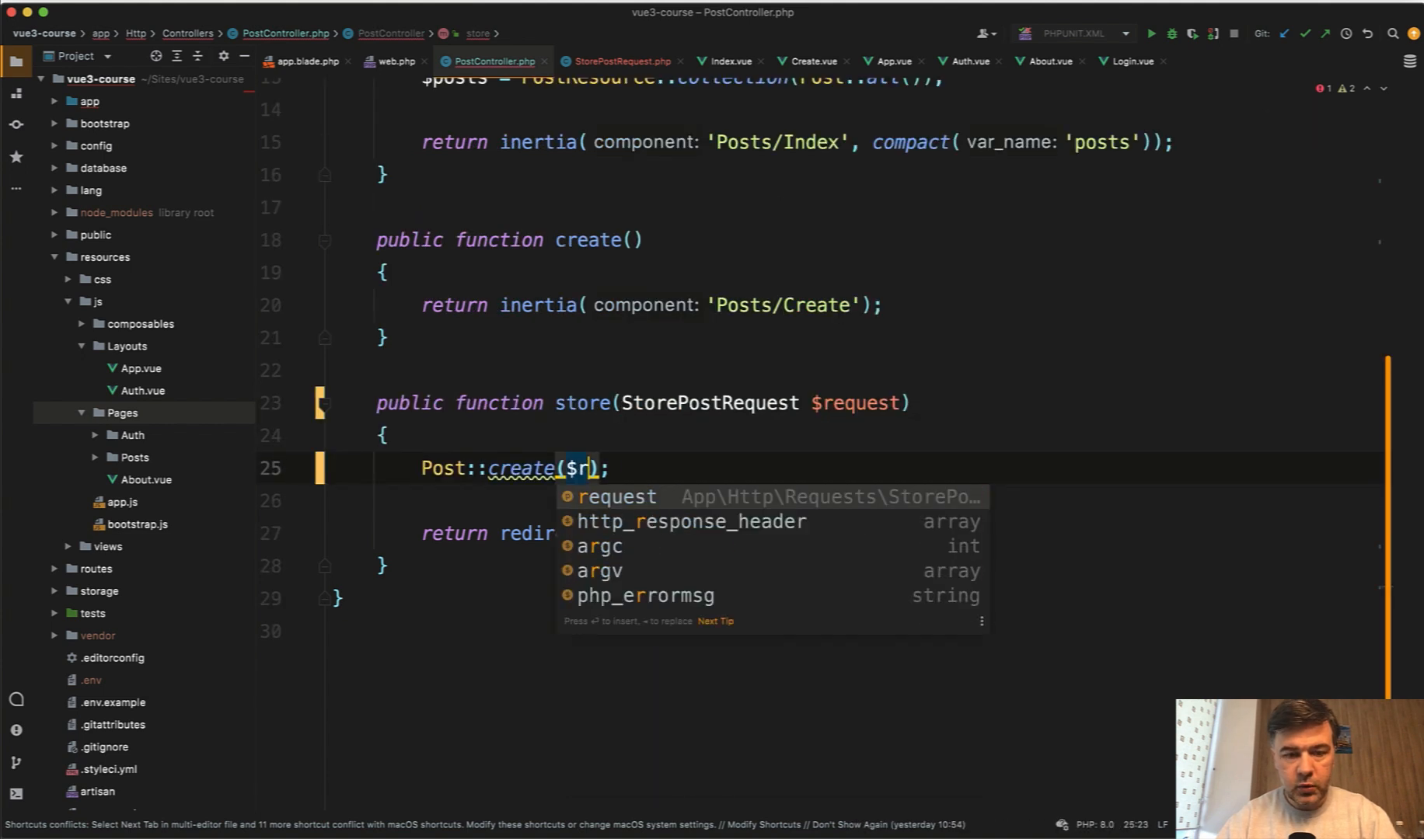
pyautogui.write('equest->validated(')
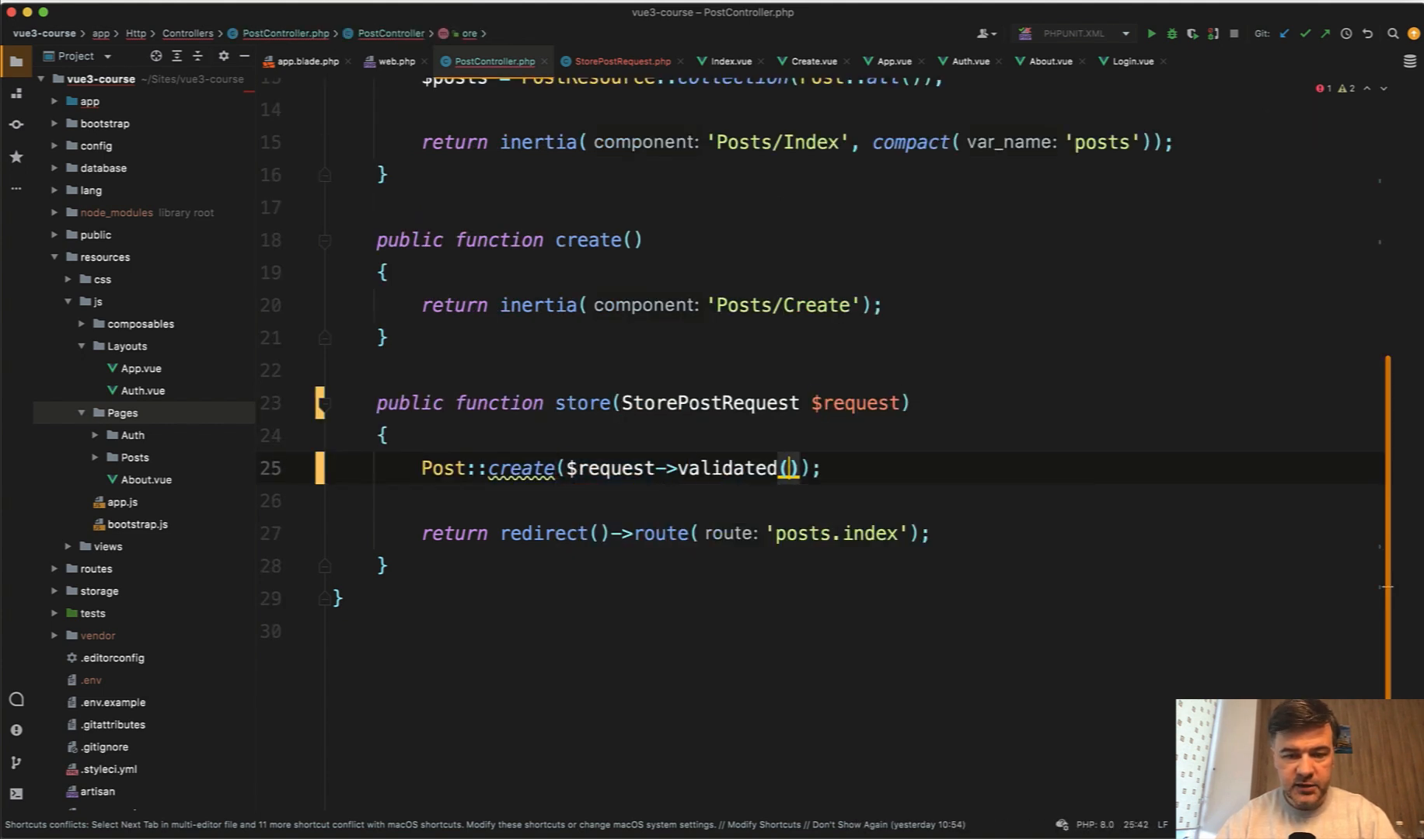
pyautogui.click(624, 61)
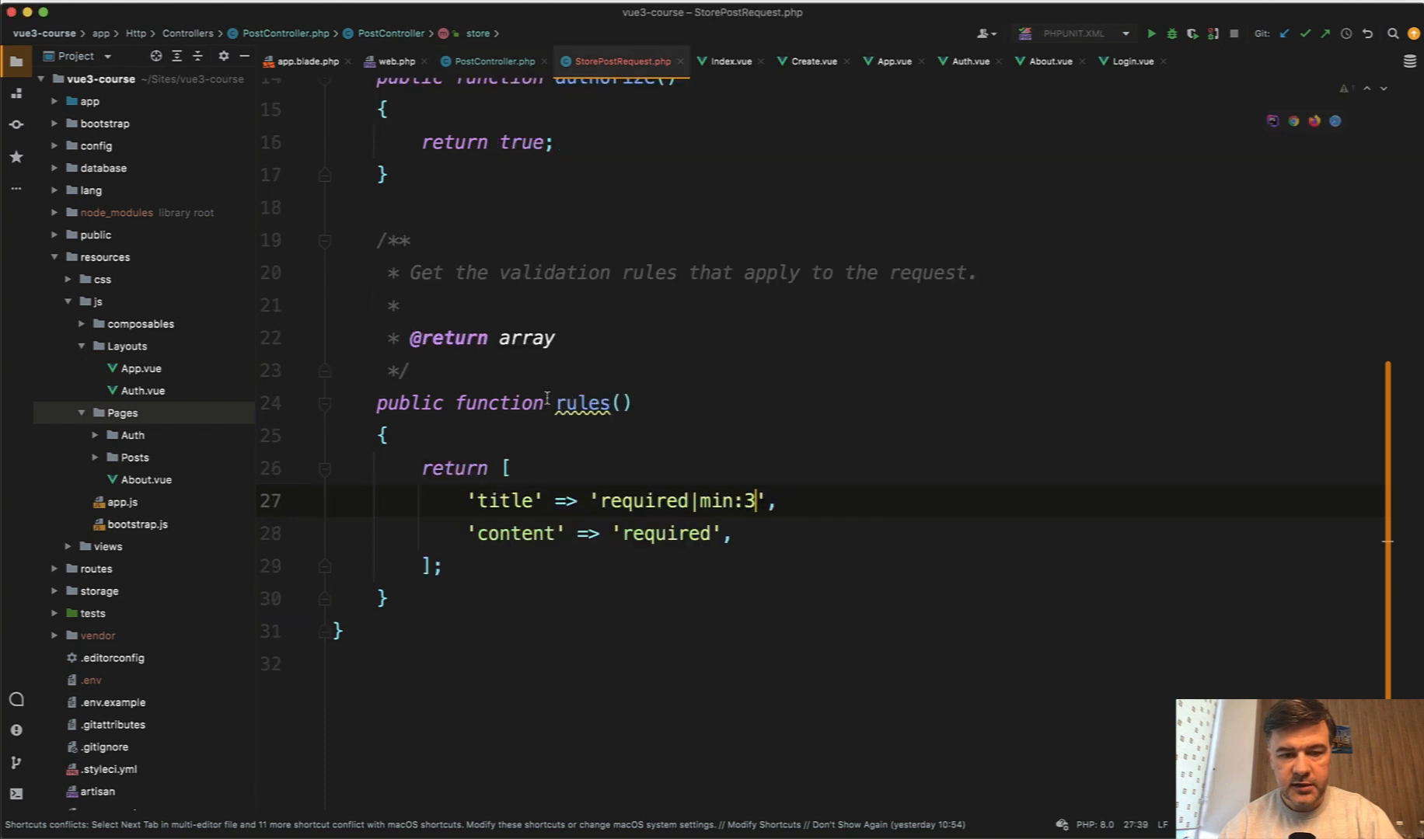
pyautogui.click(487, 61)
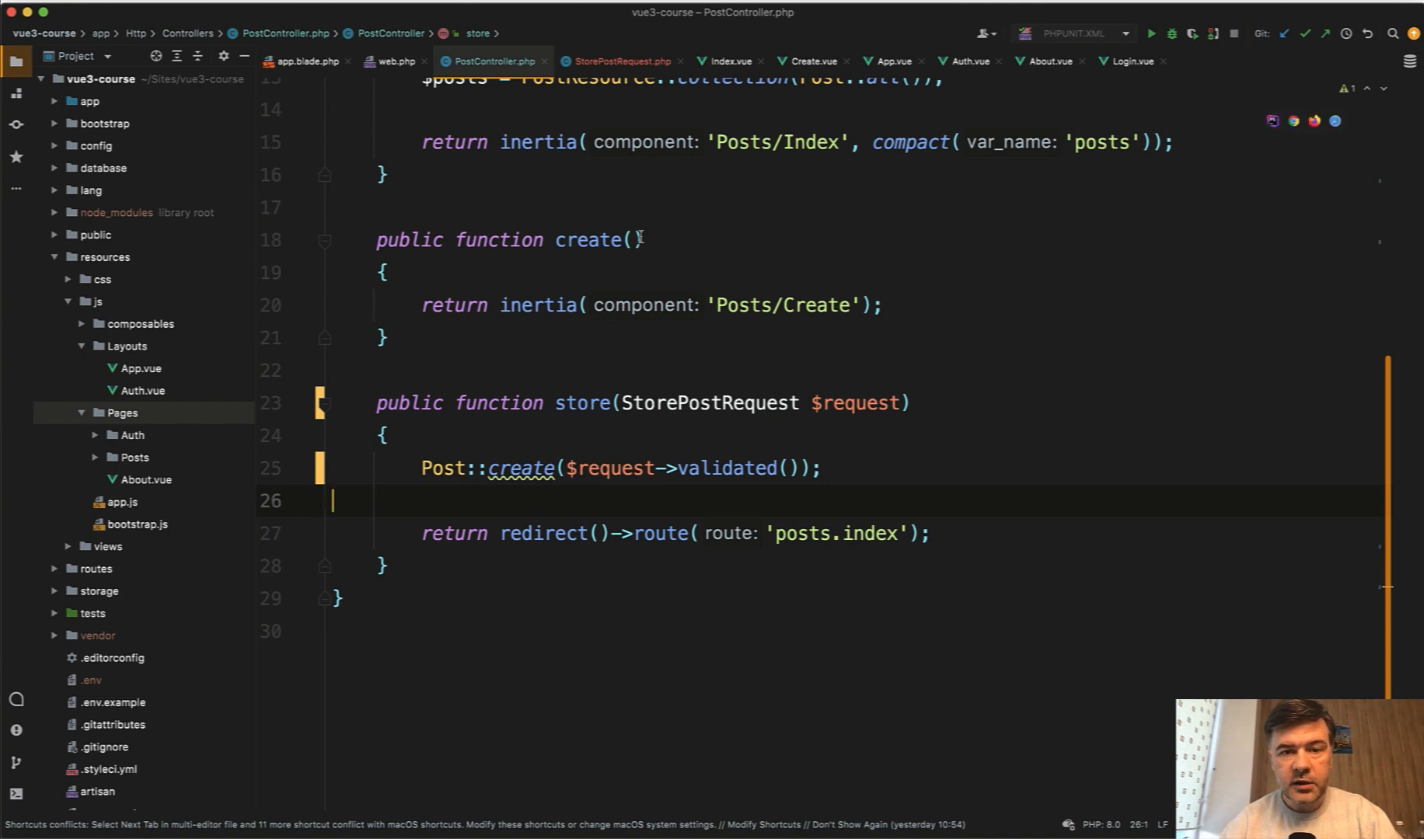
pyautogui.click(816, 61)
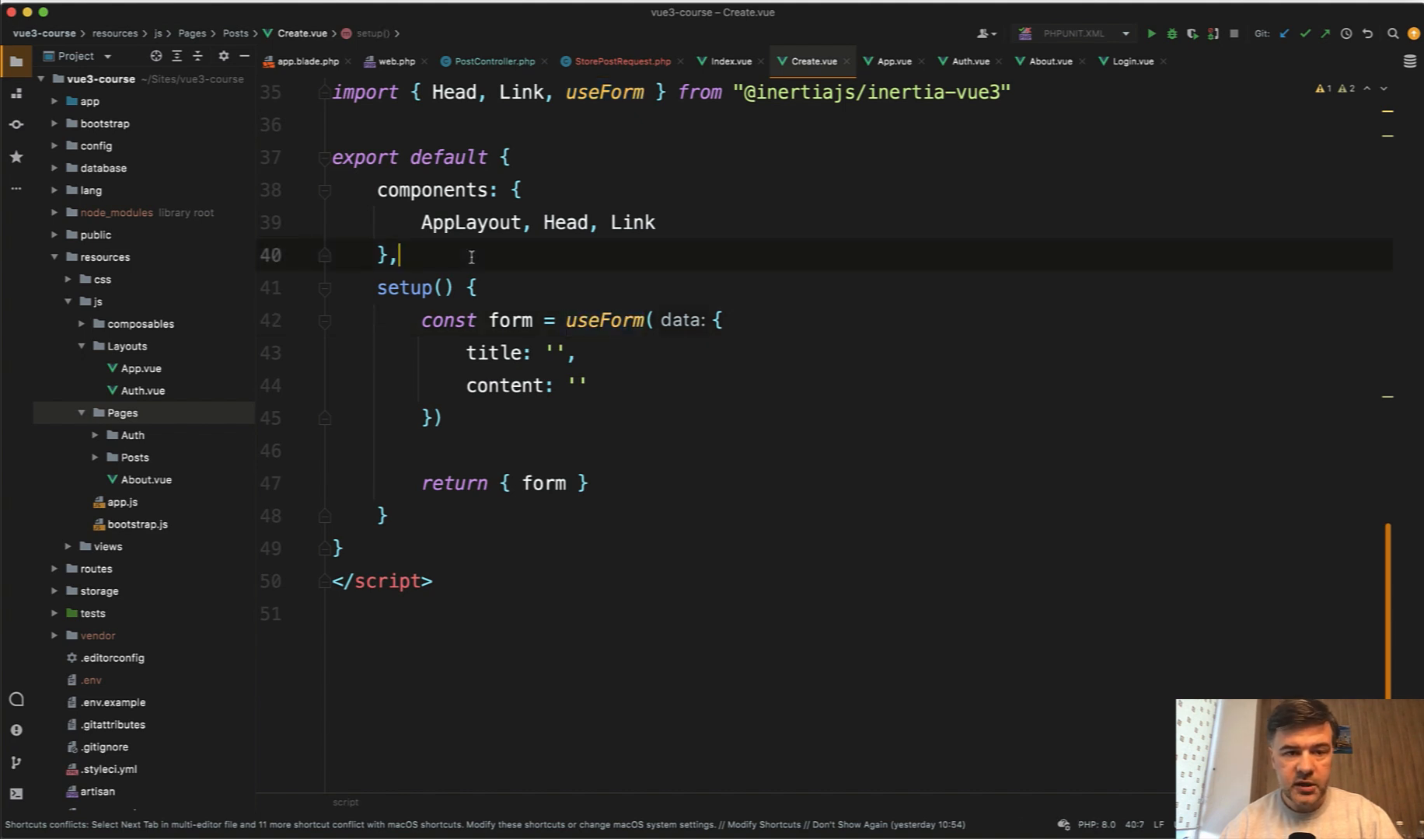
# Step: Declare an errors prop of type Object in Create.vue
pyautogui.write('props: {')
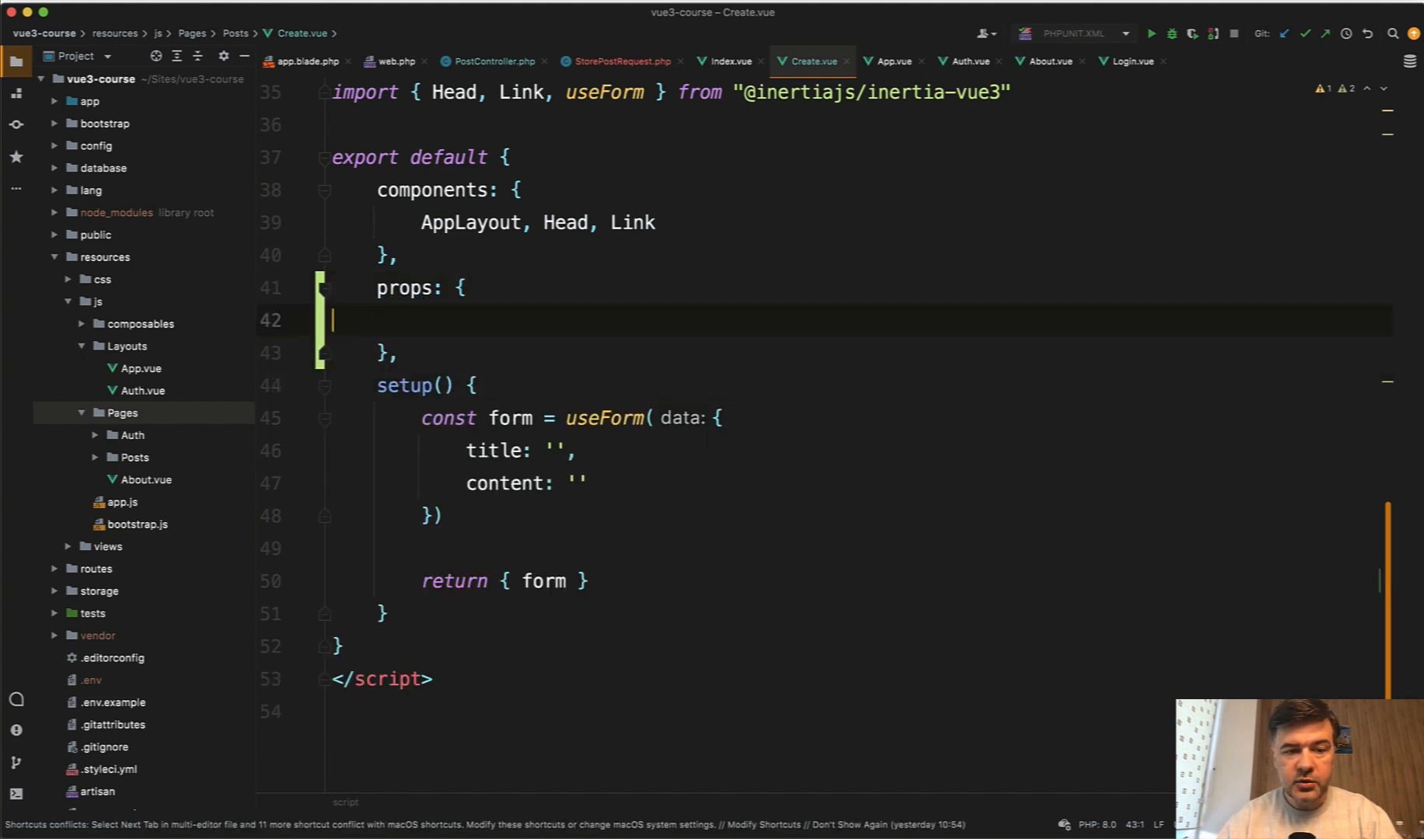
pyautogui.write('errors:')
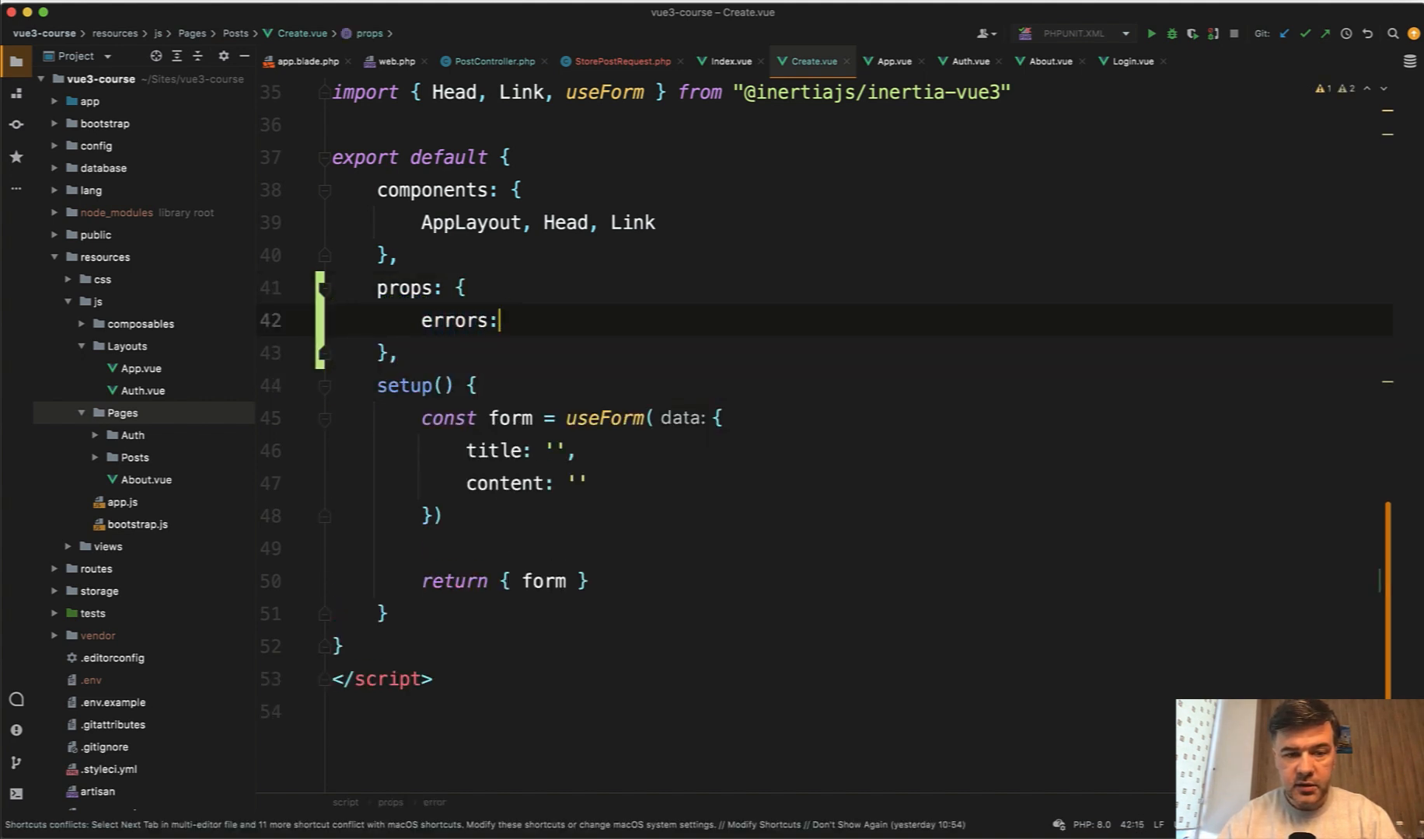
pyautogui.write('Object')
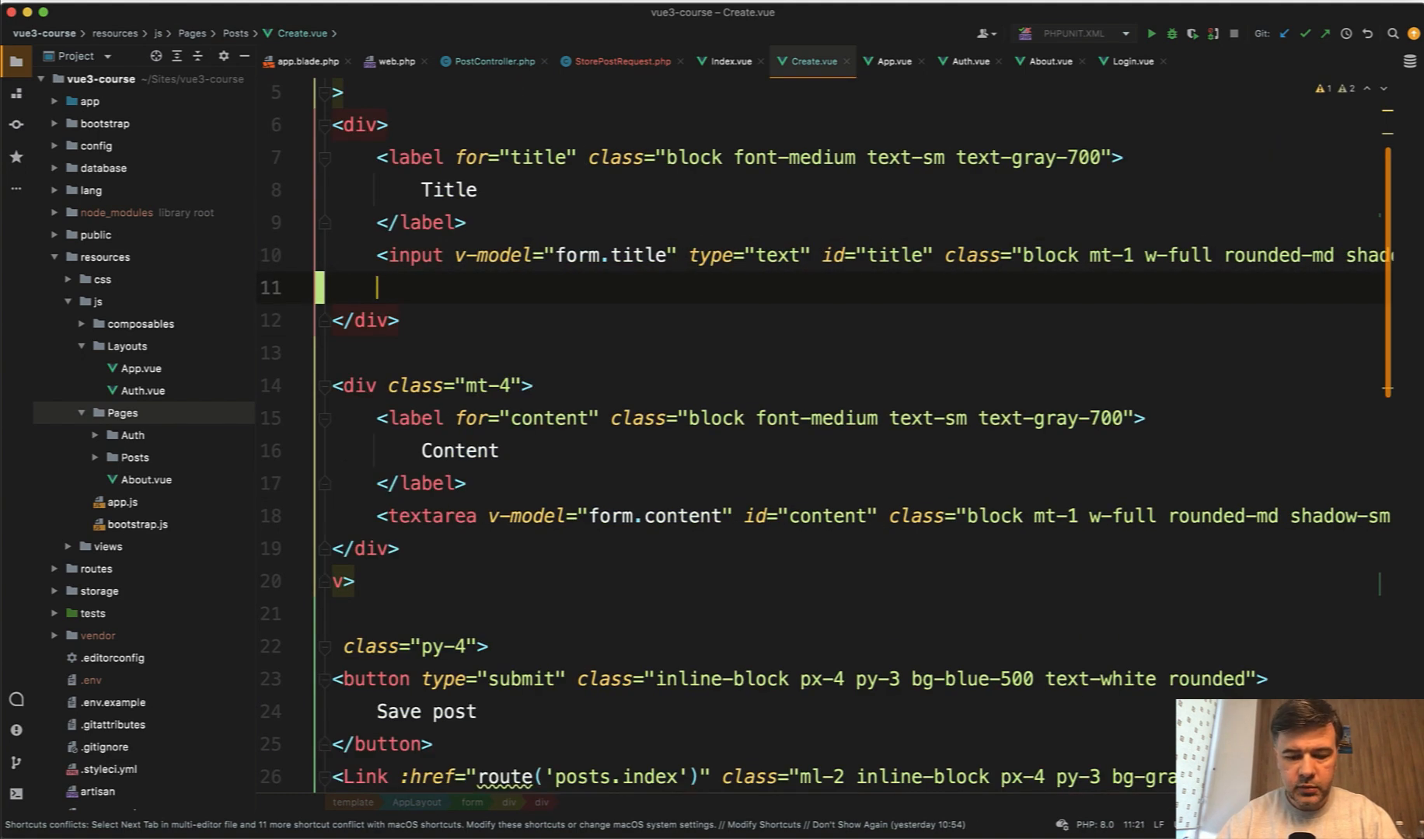
# Step: Add text-red-600 error divs with v-if for errors.title and errors.content under both fields
pyautogui.write('<div class=""></div>')
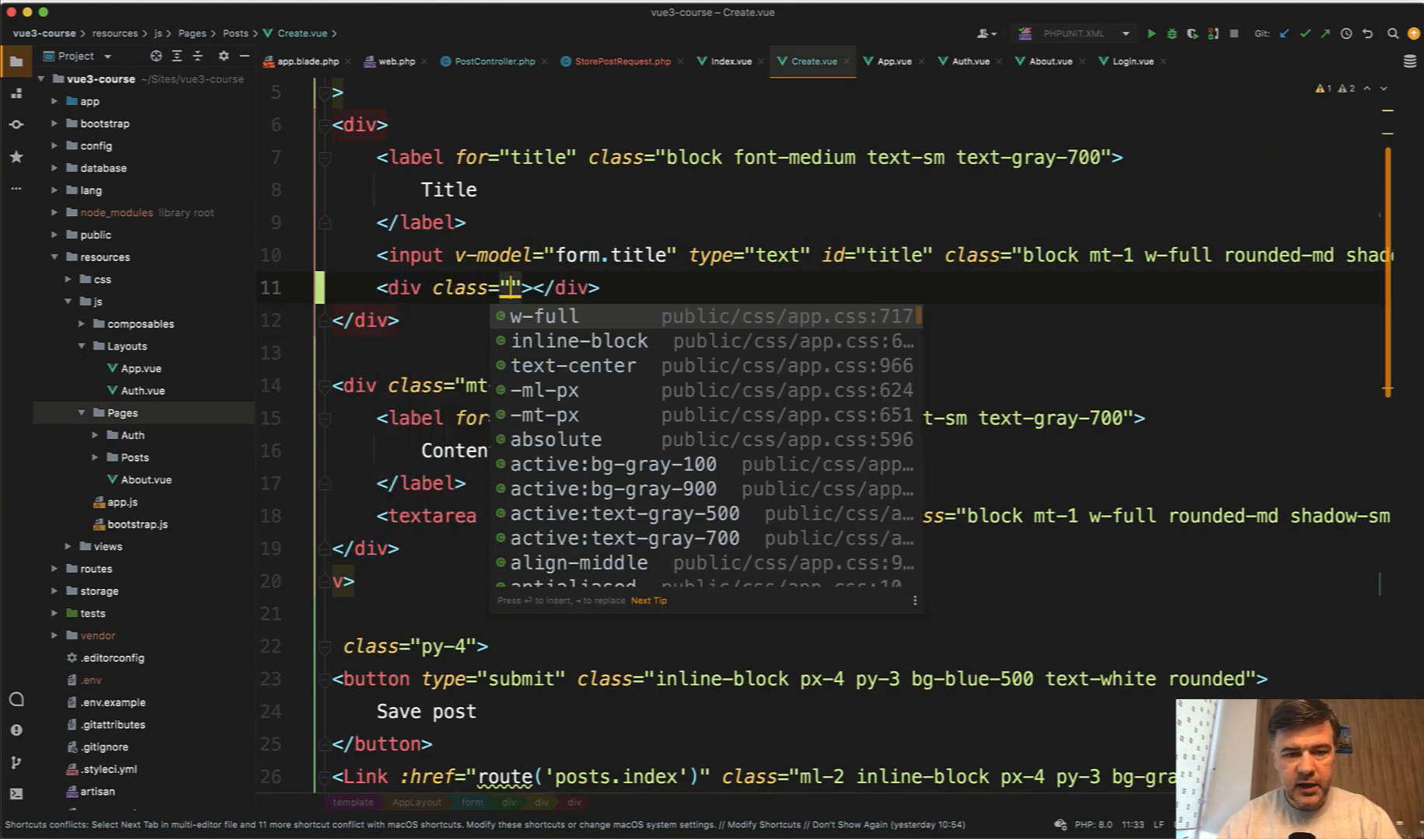
pyautogui.write('text-red')
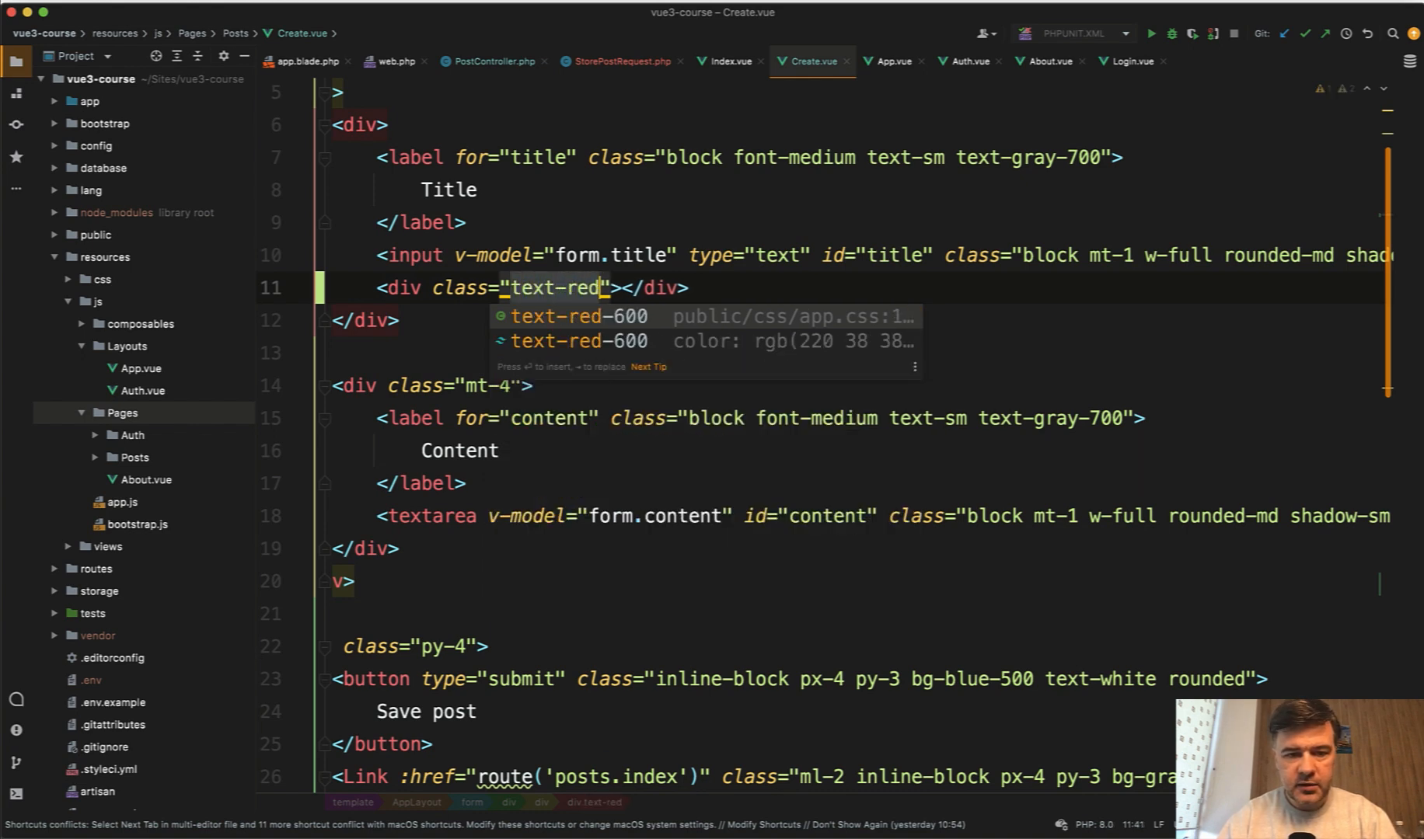
pyautogui.press('Enter')
pyautogui.write('{{ errors.')
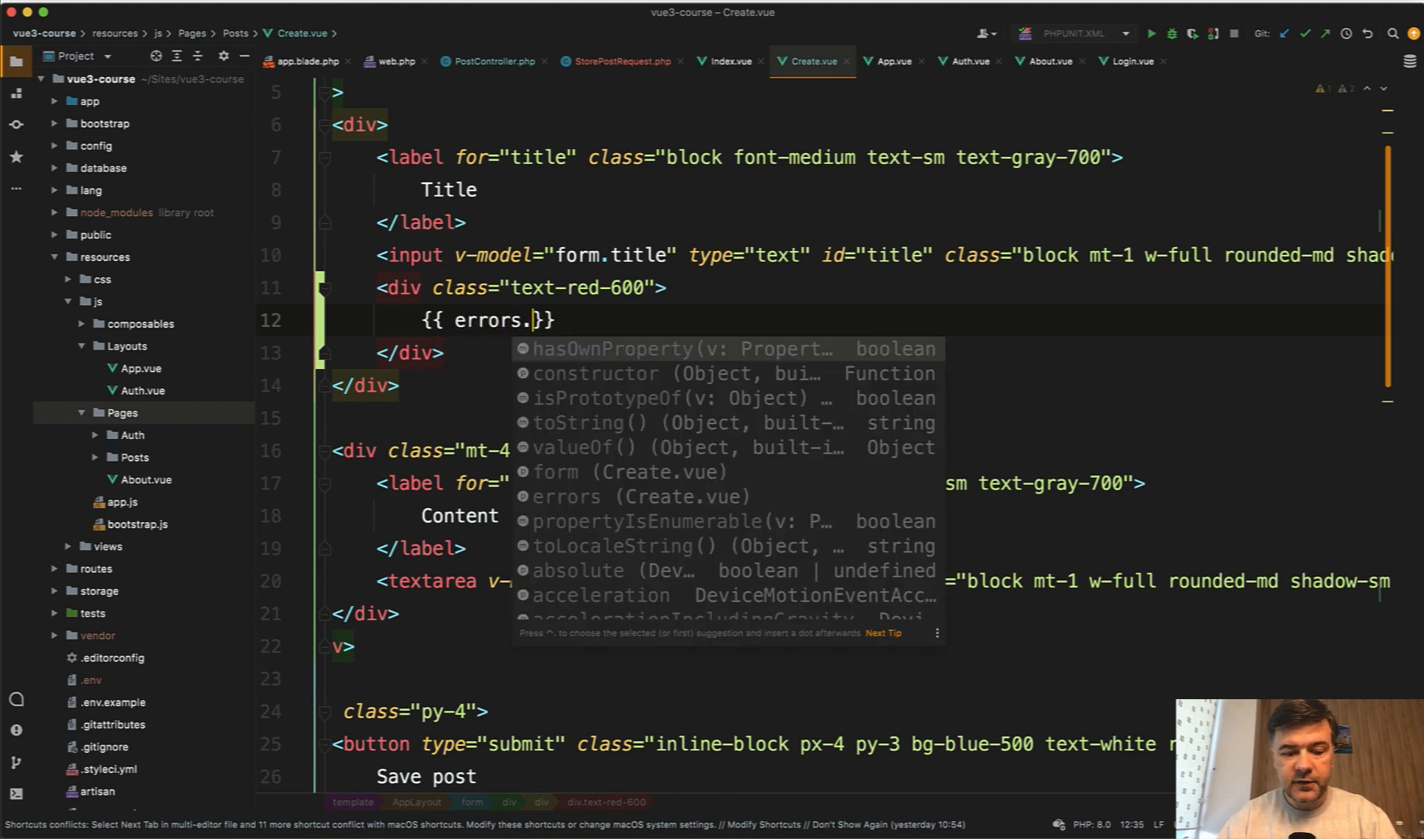
pyautogui.write('title')
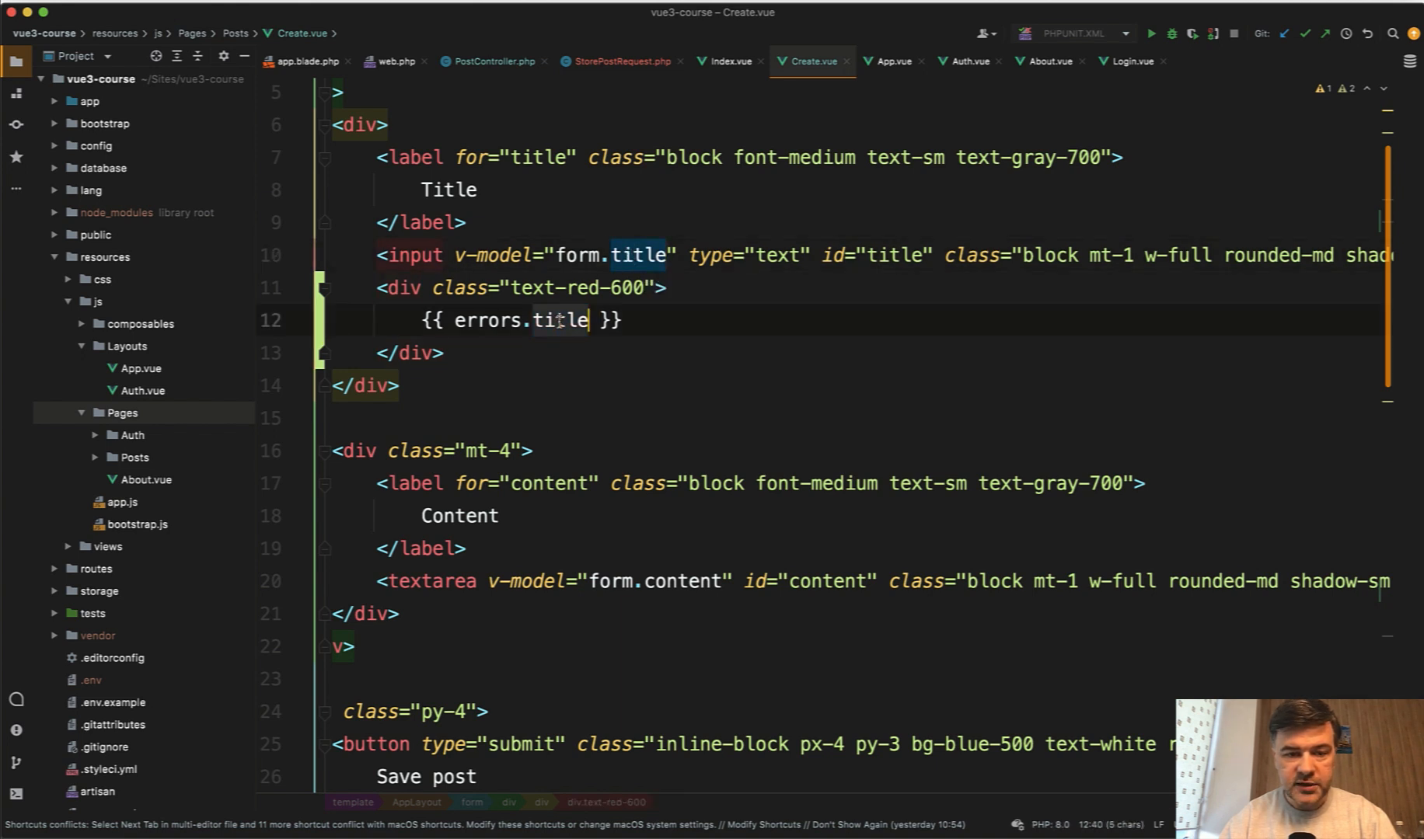
pyautogui.click(428, 289)
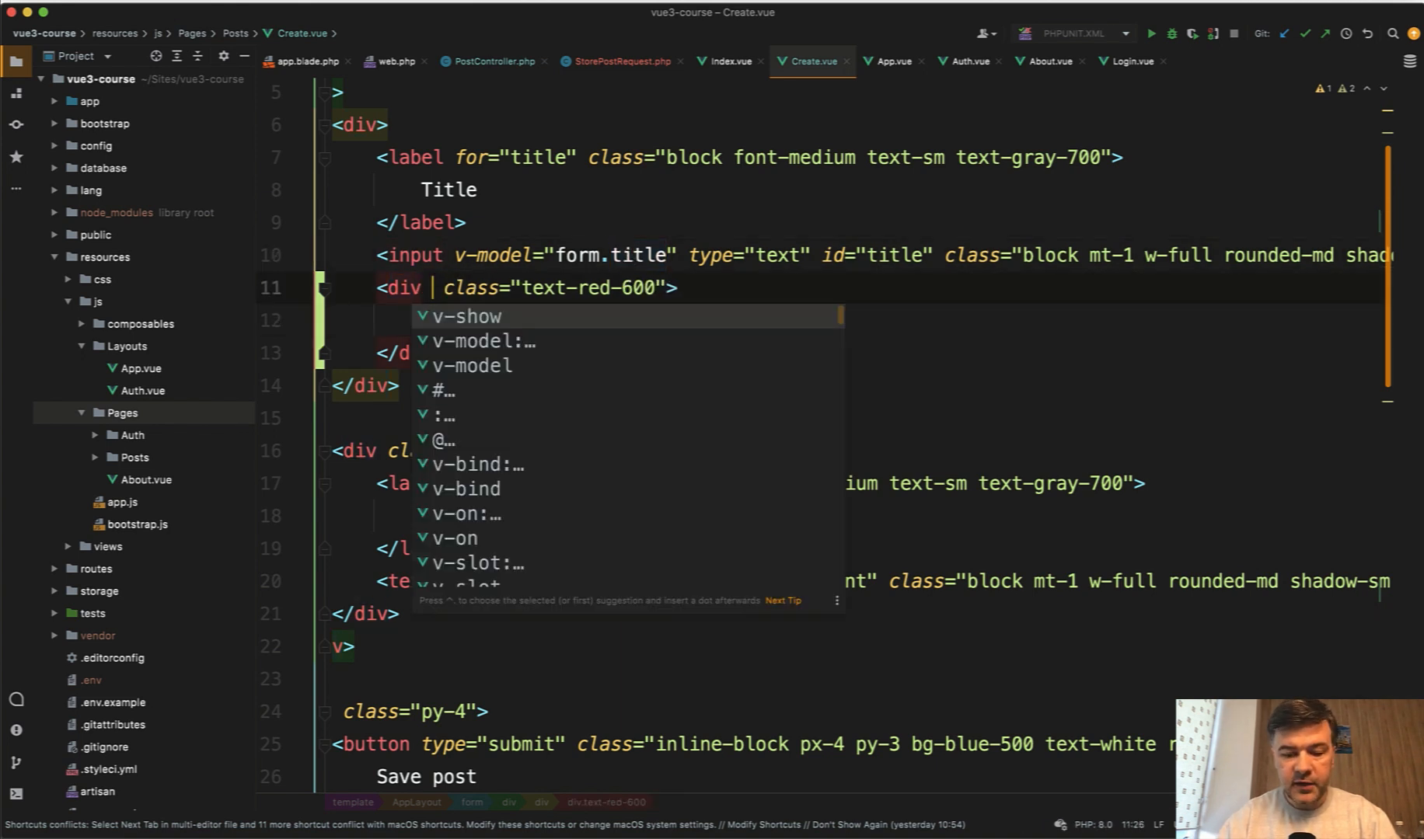
pyautogui.write('v-if="')
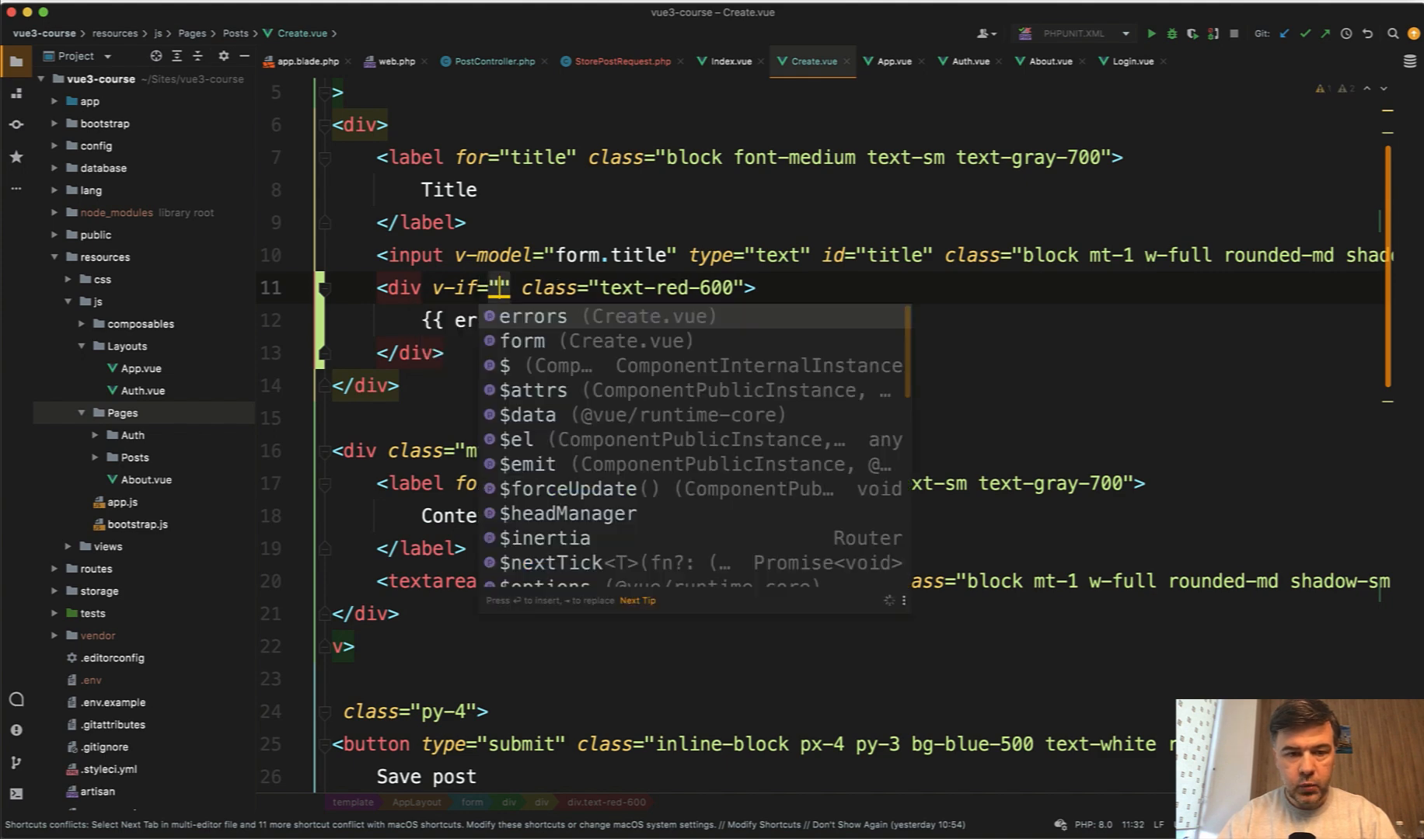
pyautogui.write('errr')
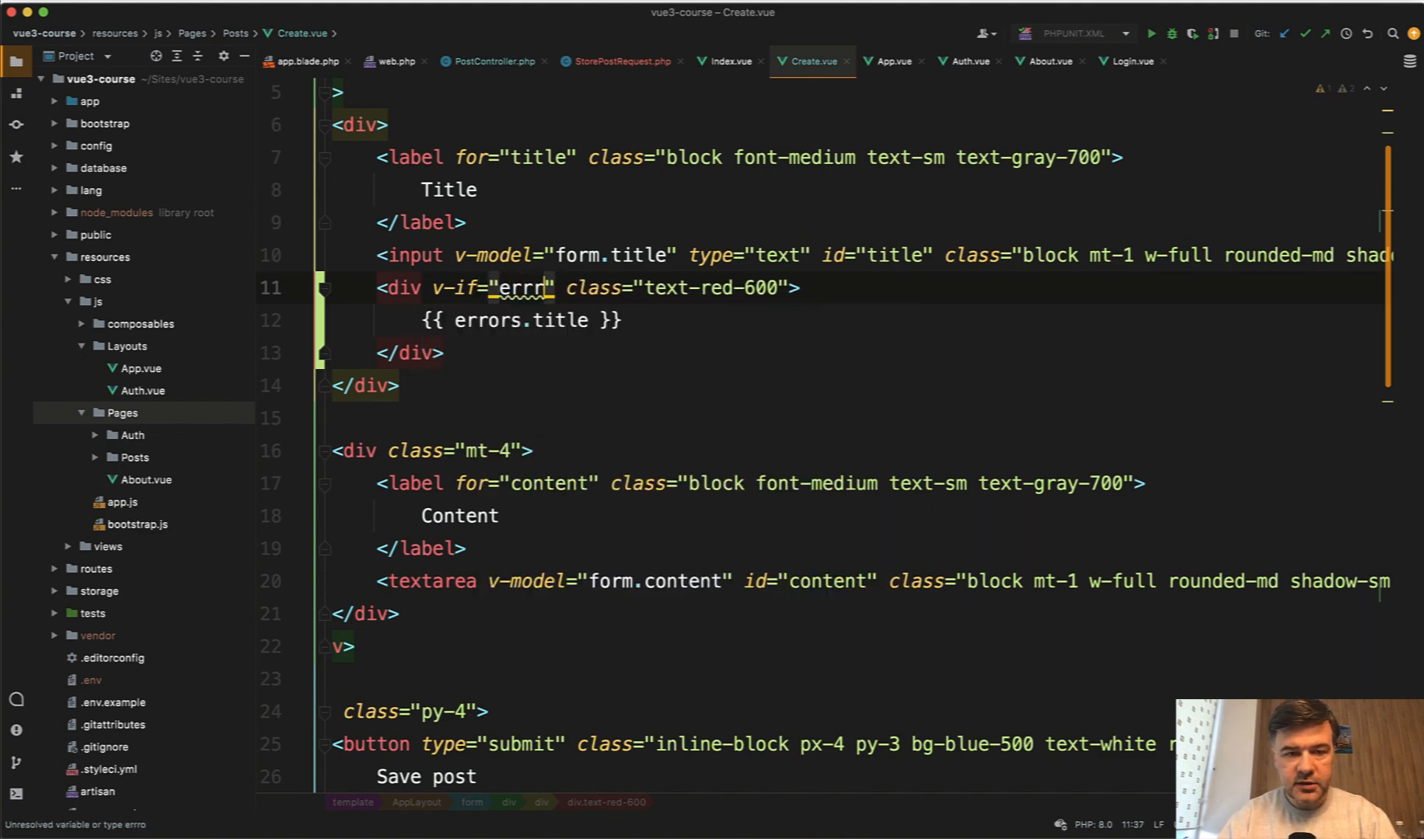
pyautogui.write('errors.title')
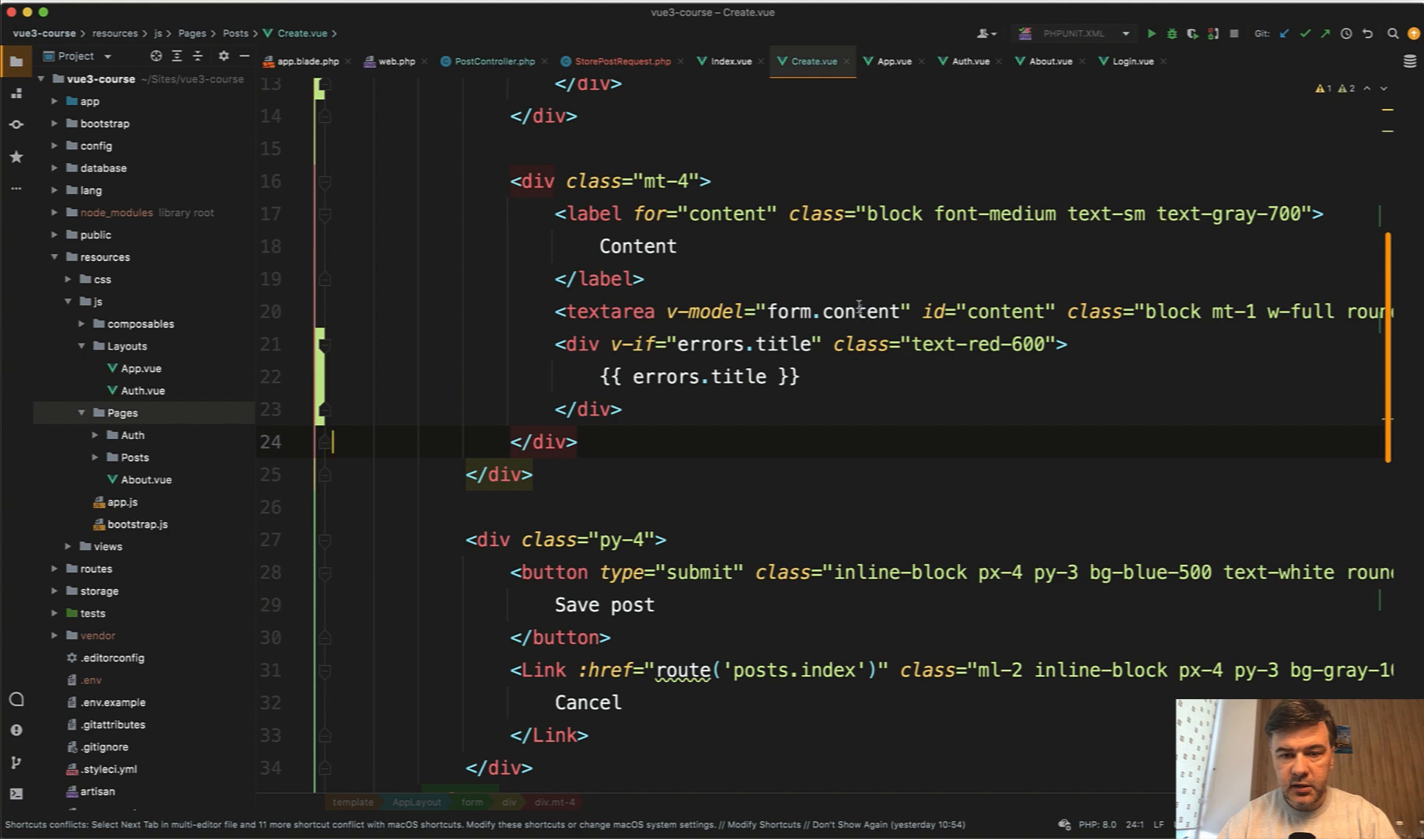
pyautogui.write('content')
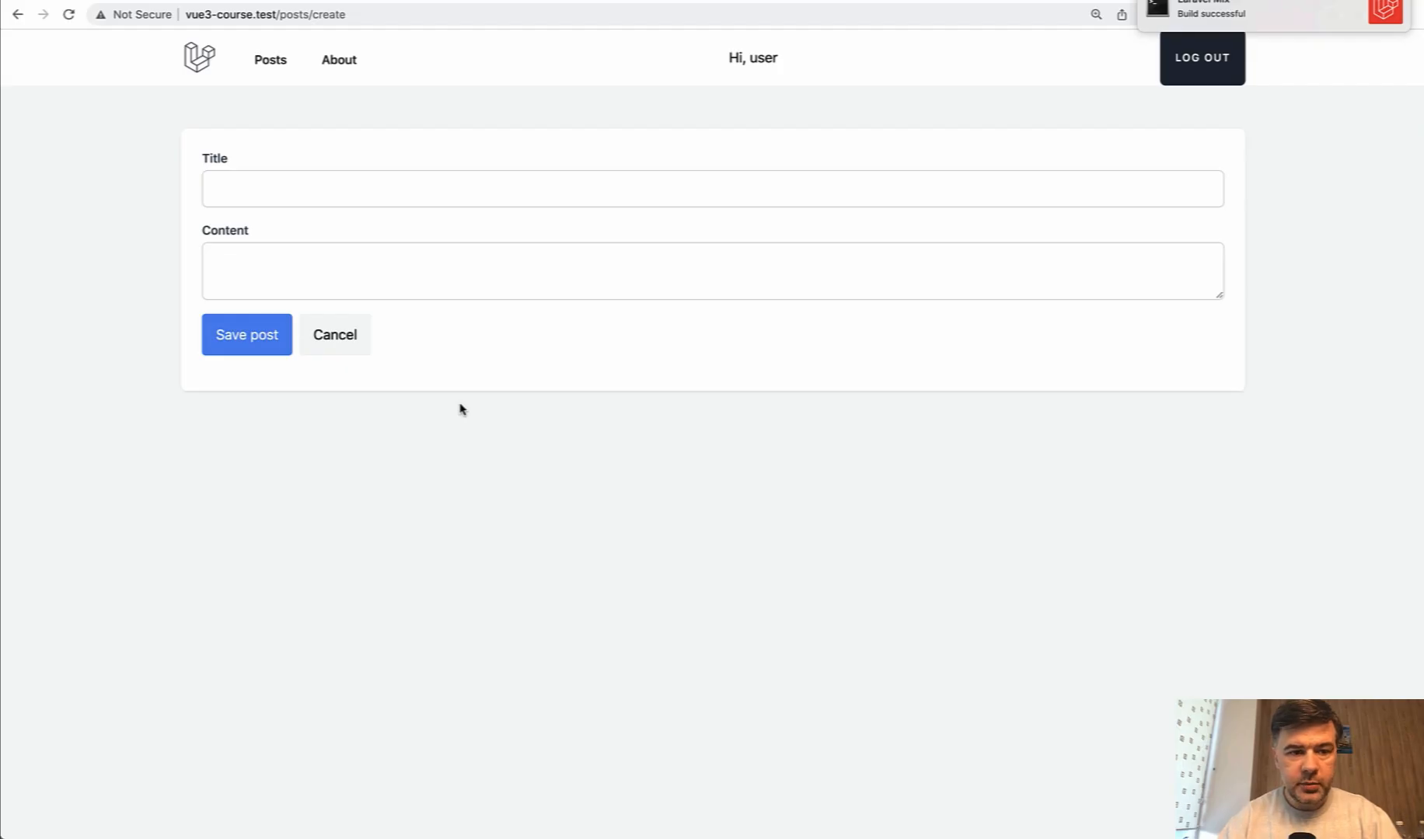
# Step: Save the empty post form in Chrome to show the Title and Content required errors
pyautogui.click(247, 335)
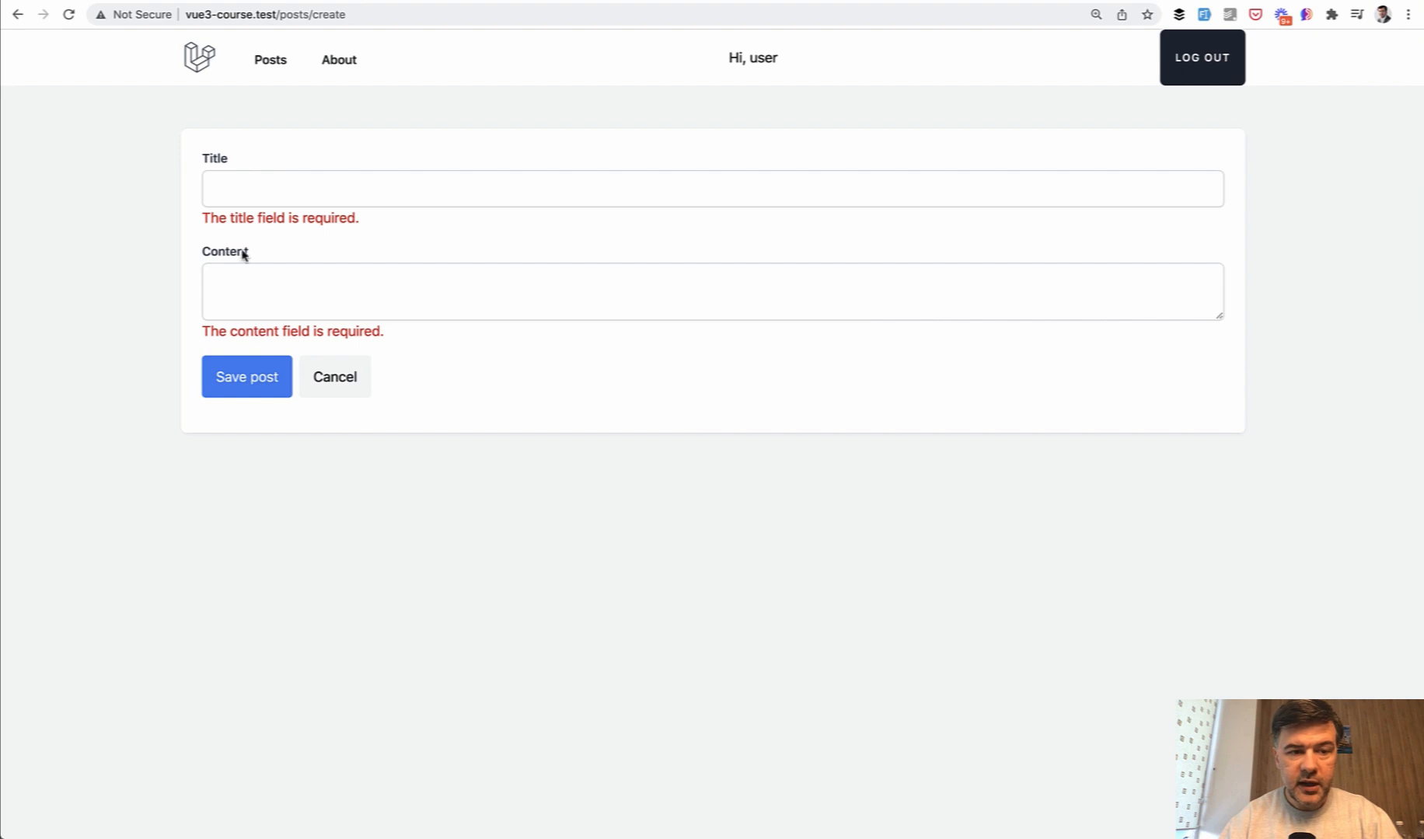
pyautogui.moveTo(232, 218); pyautogui.dragTo(359, 219)
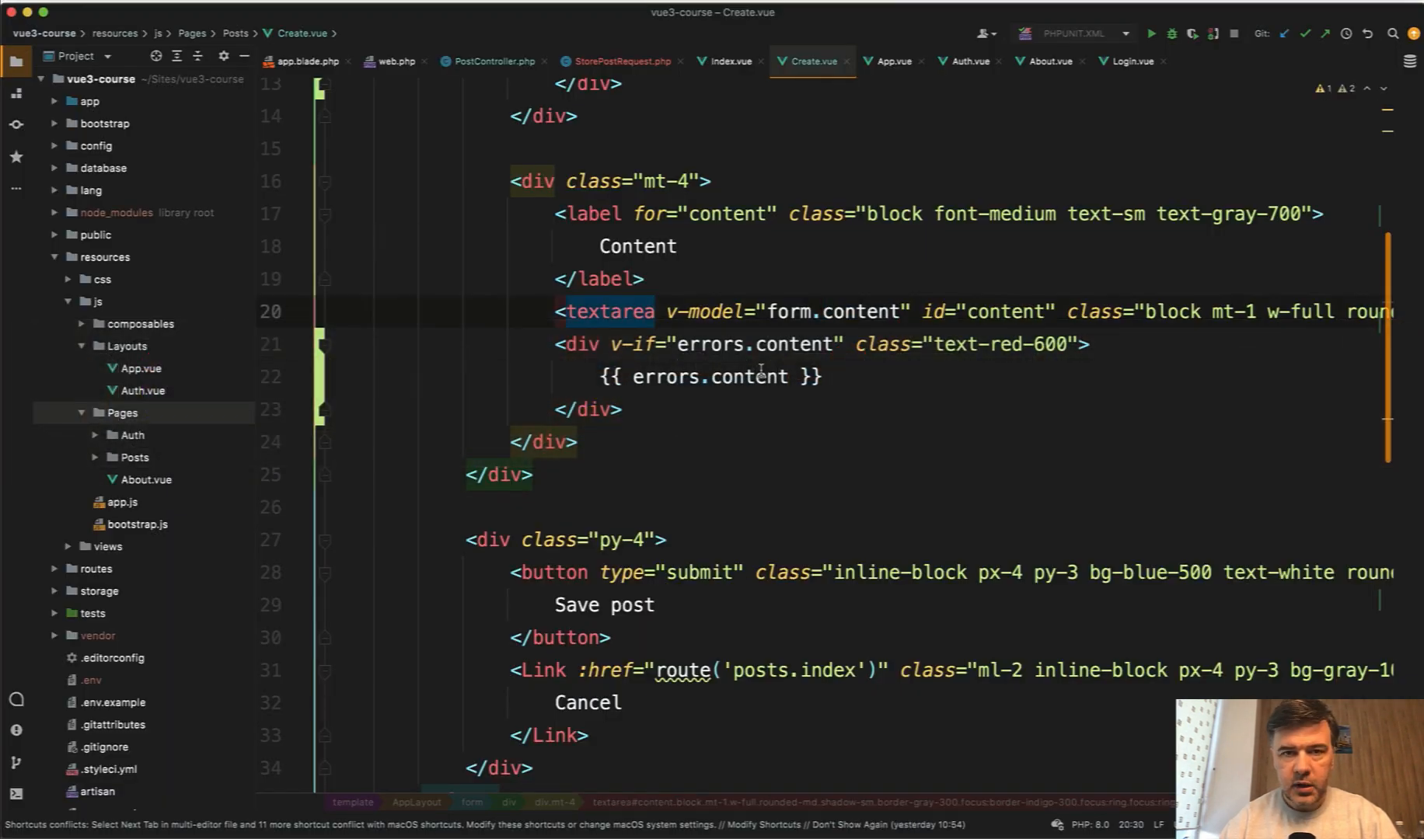
pyautogui.write('req')
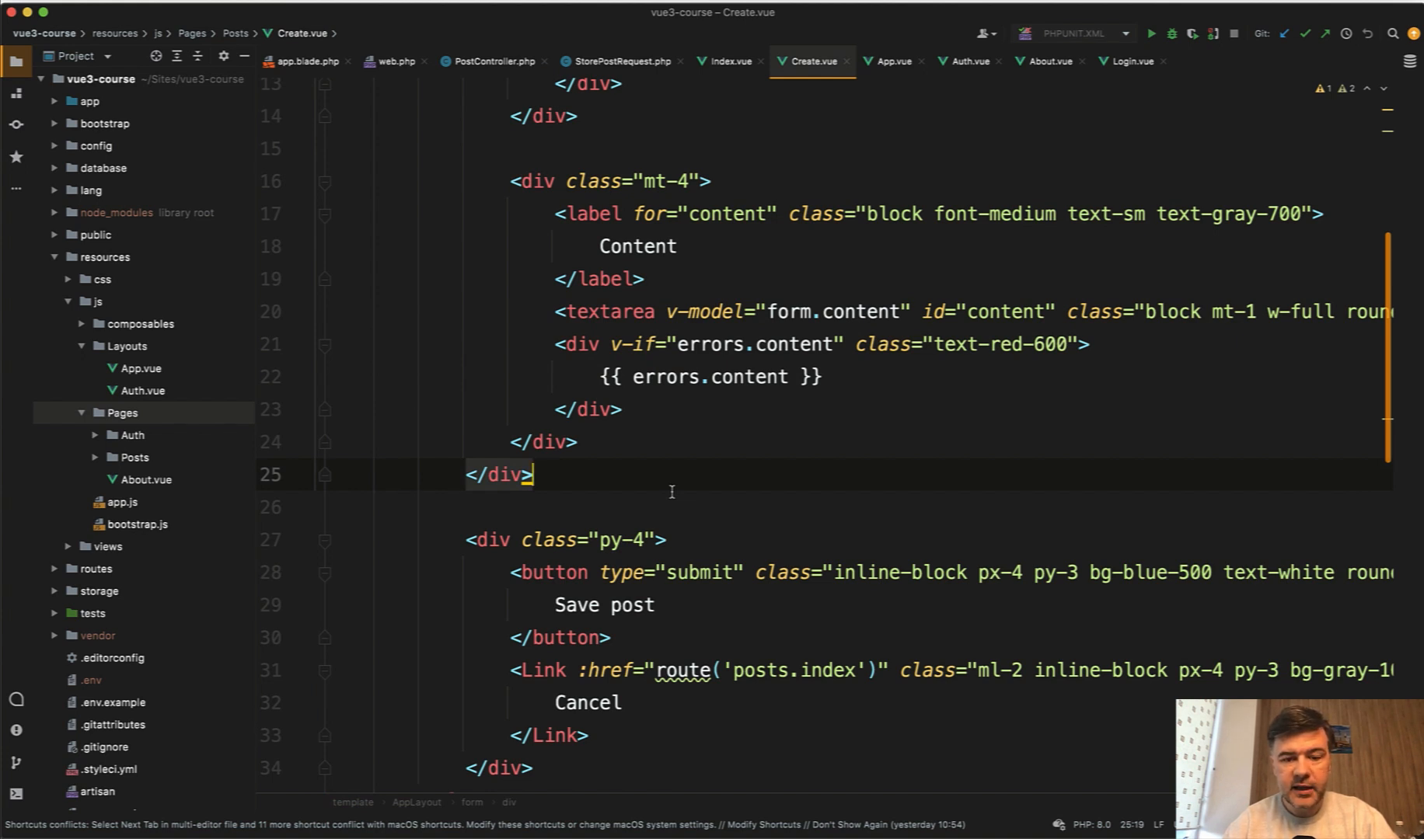
pyautogui.scroll(-3)
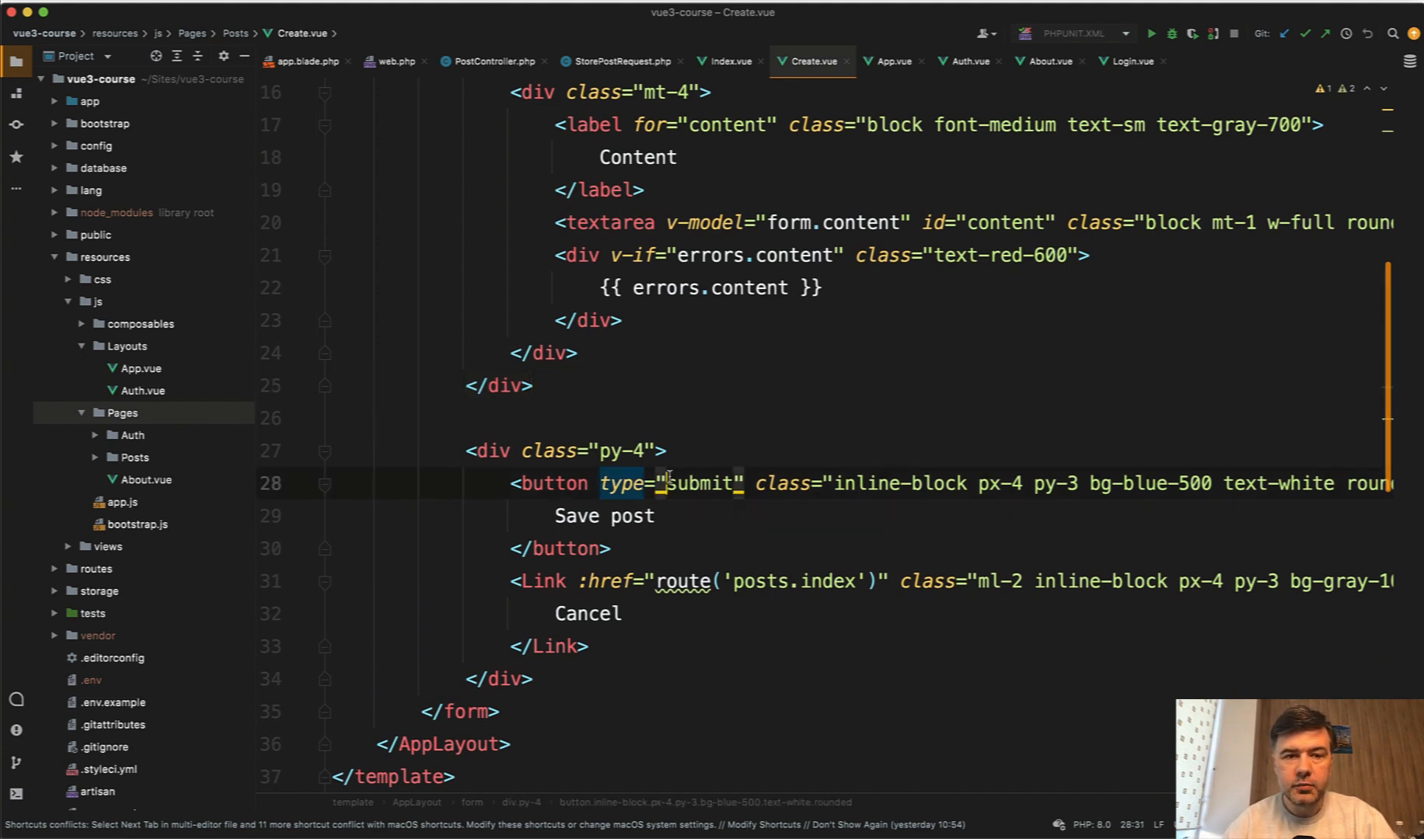
# Step: Add a sleep() call in PostController's store action after creating the post
pyautogui.click(495, 61)
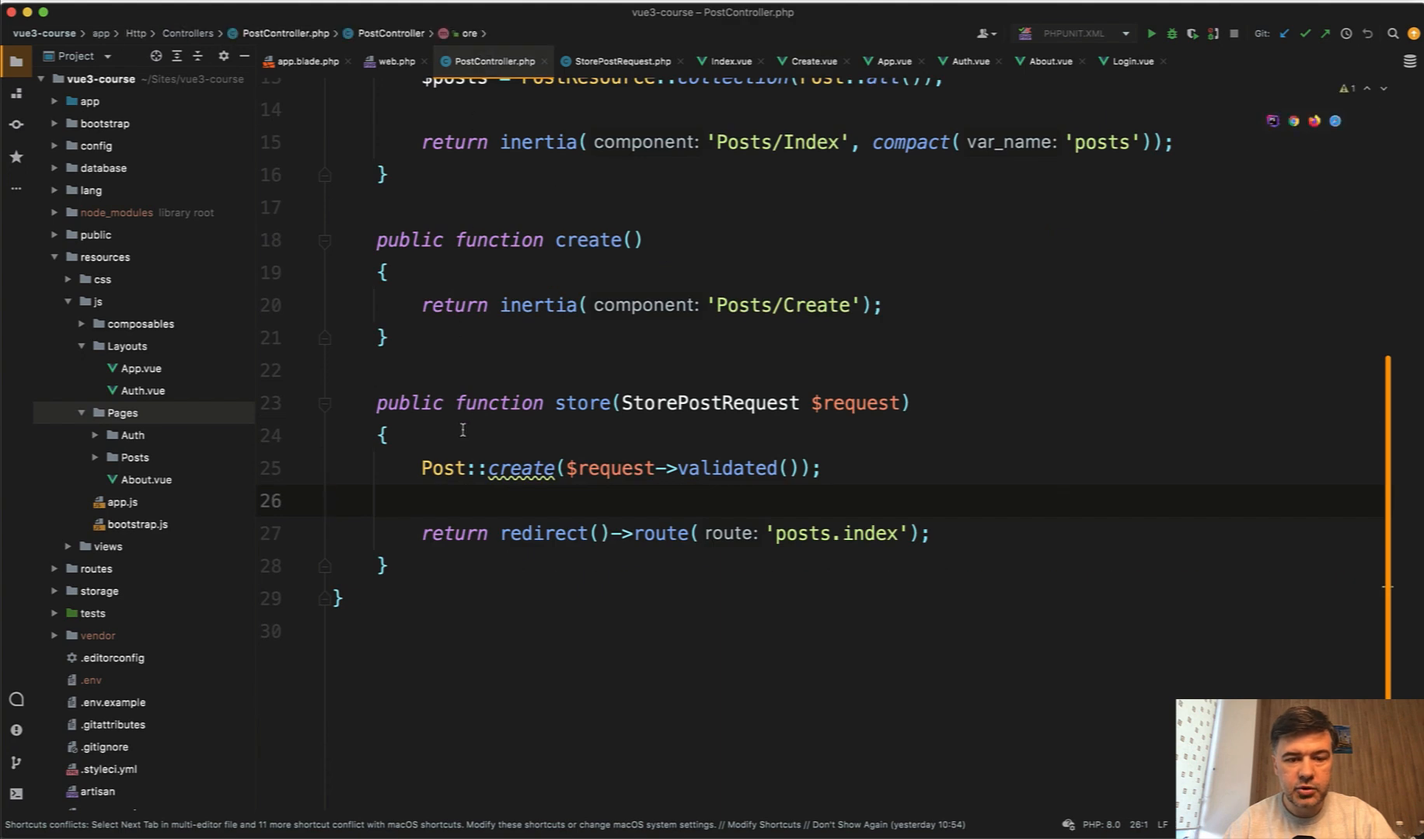
pyautogui.write('sleep')
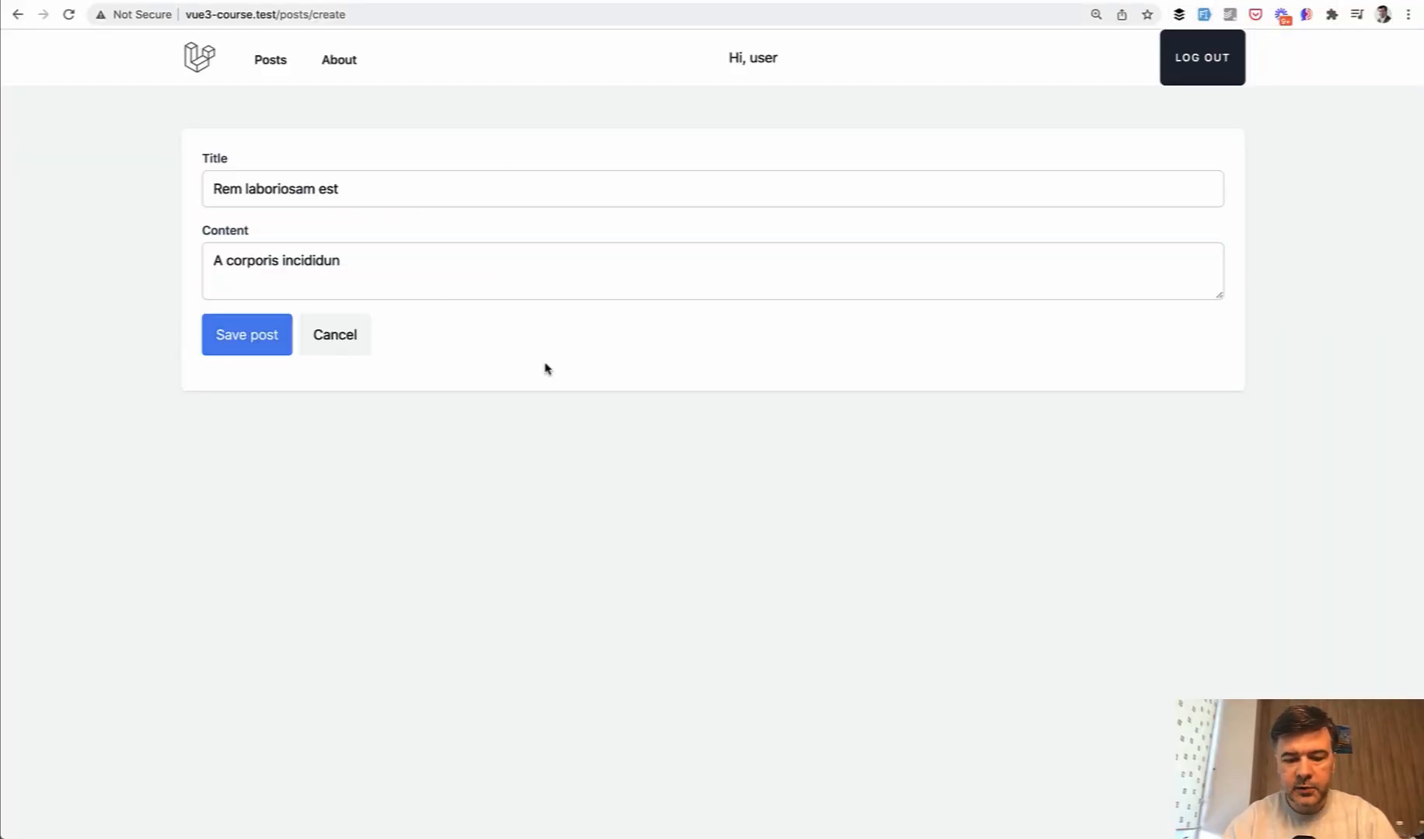
# Step: With DevTools open, click Save post repeatedly while the slow request is processing
pyautogui.press('F12')
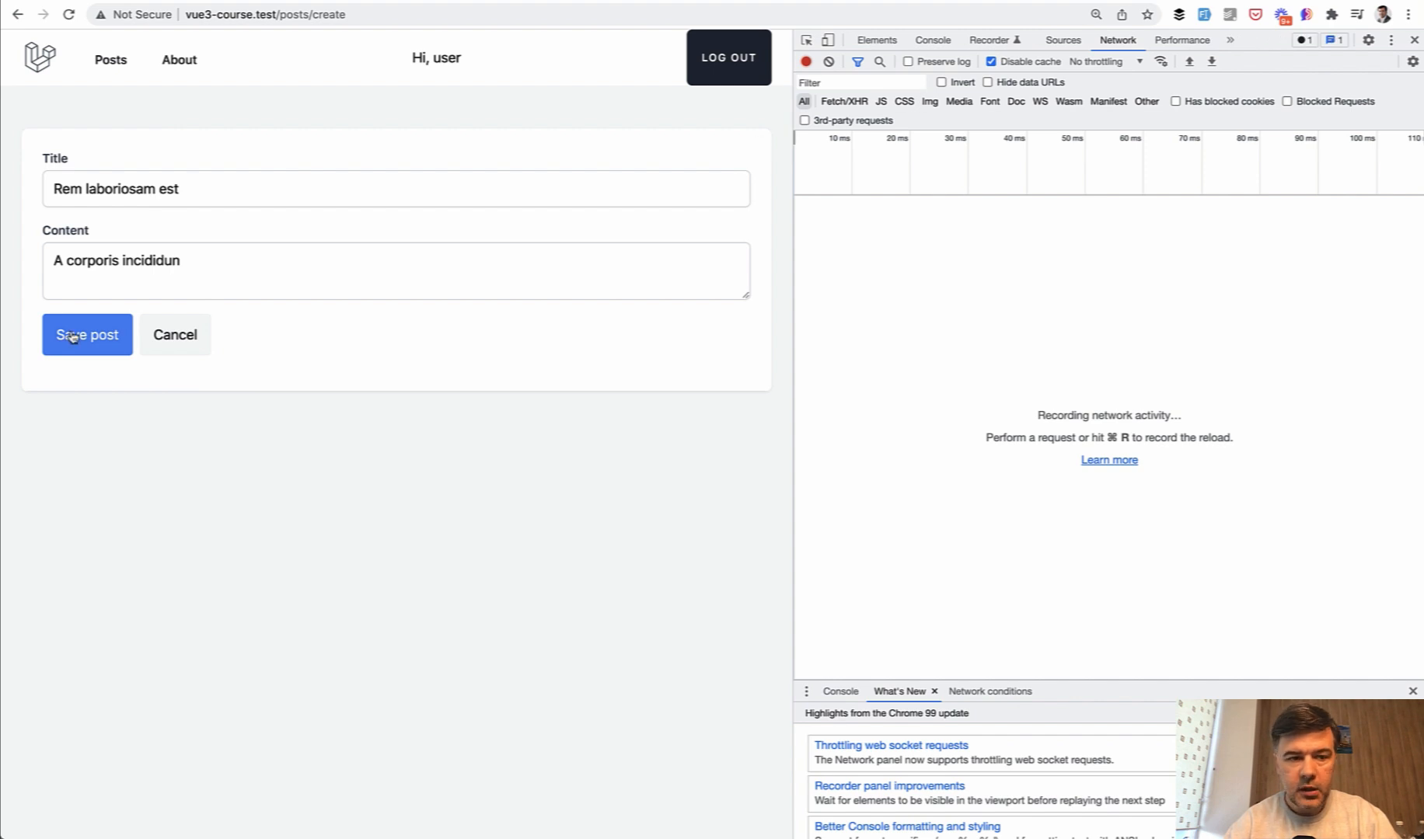
pyautogui.click(87, 334)
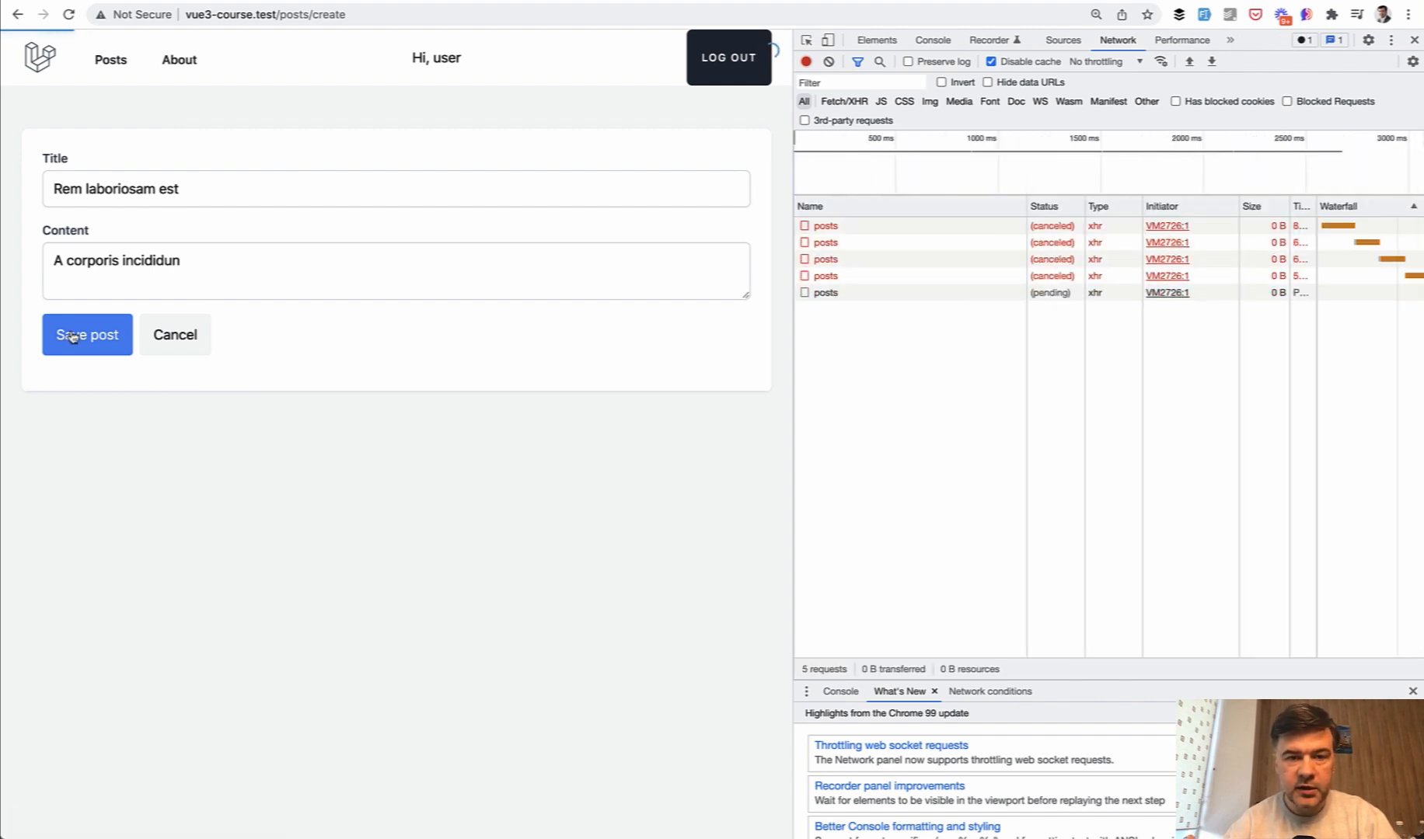
pyautogui.click(87, 334)
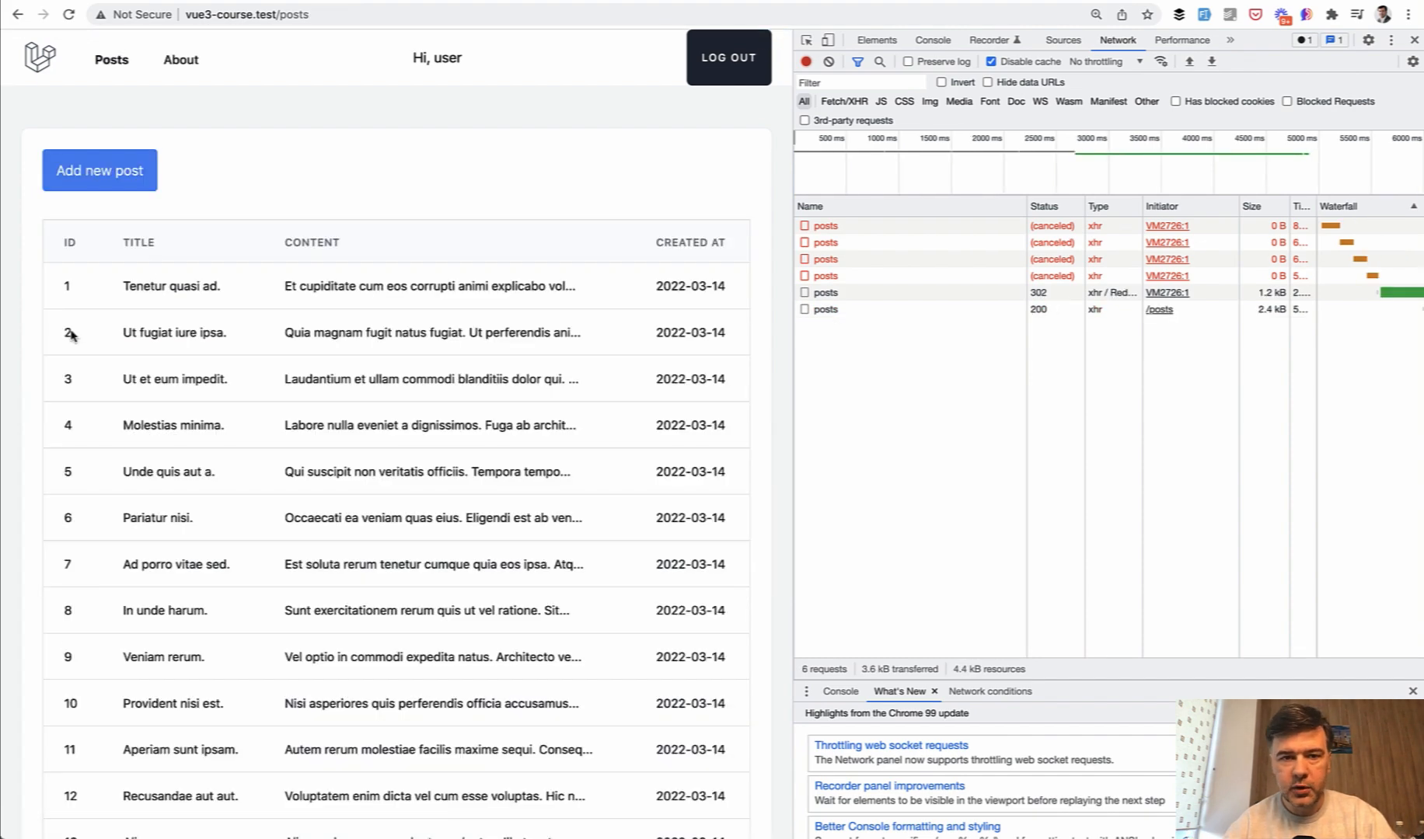
pyautogui.scroll(-3)
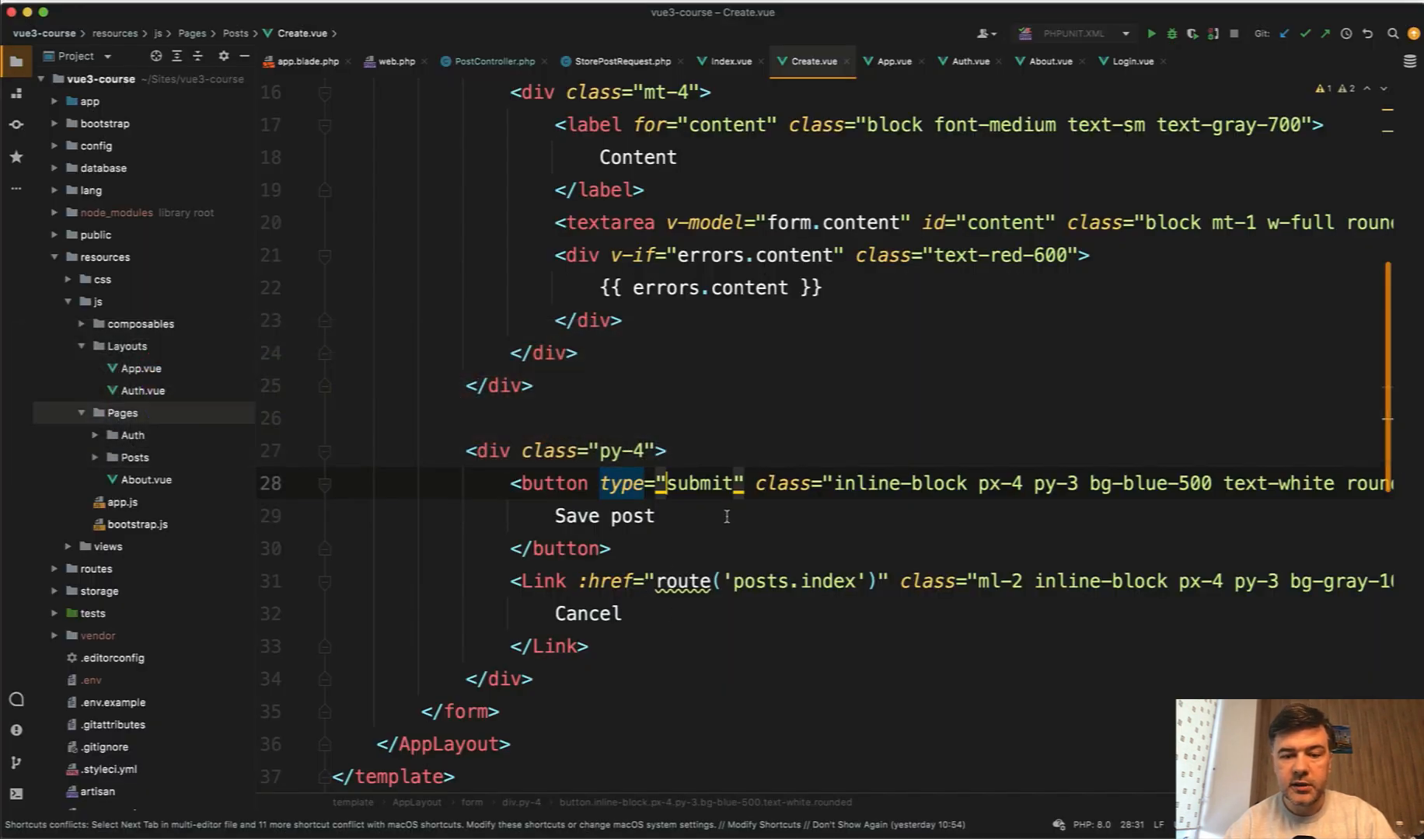
# Step: Add :disabled="form.processing" to the Save post button in Create.vue
pyautogui.write(':dis')
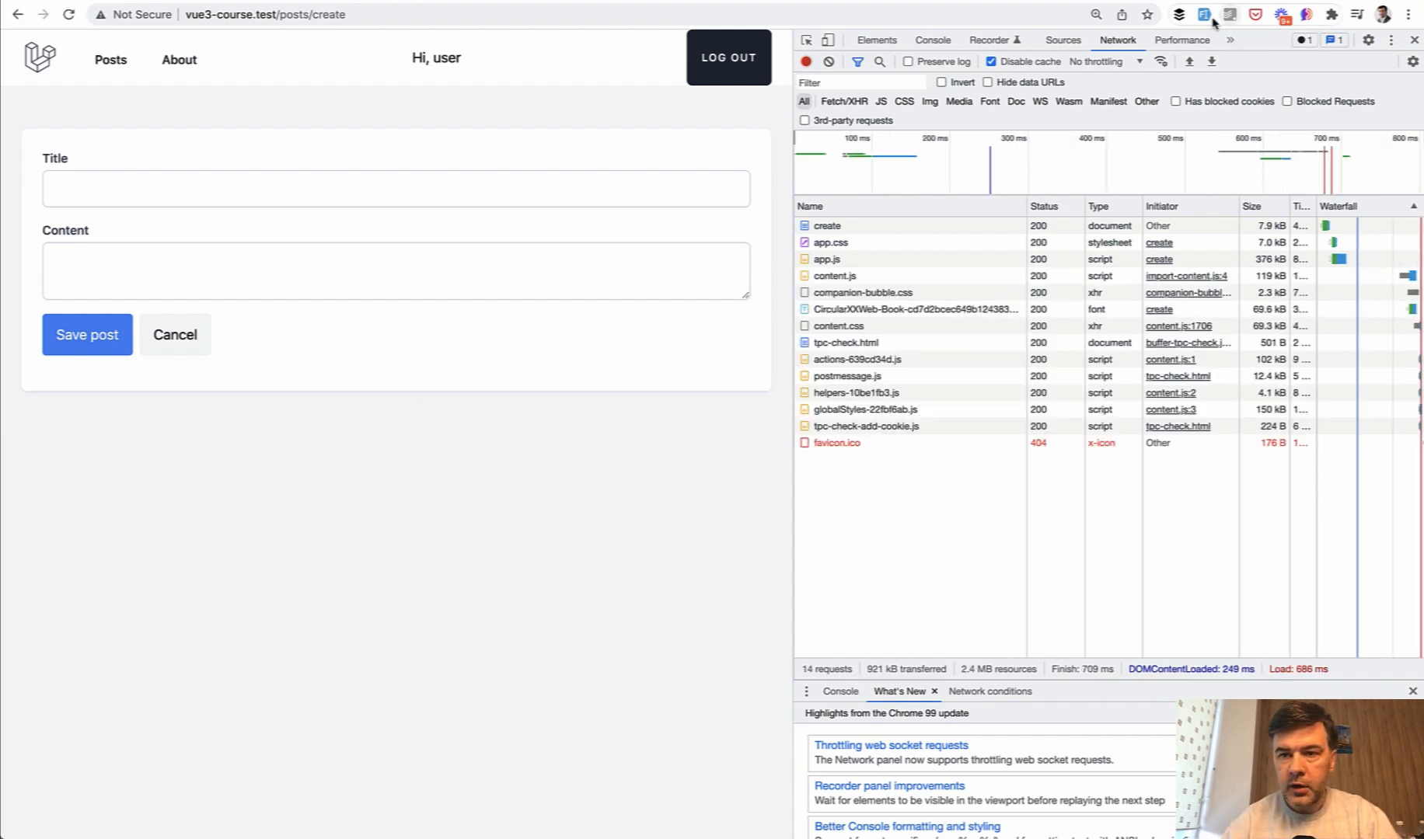
# Step: Autofill and save a new post, then scroll to find one 'Dolorum et expedita' entry
pyautogui.click(87, 334)
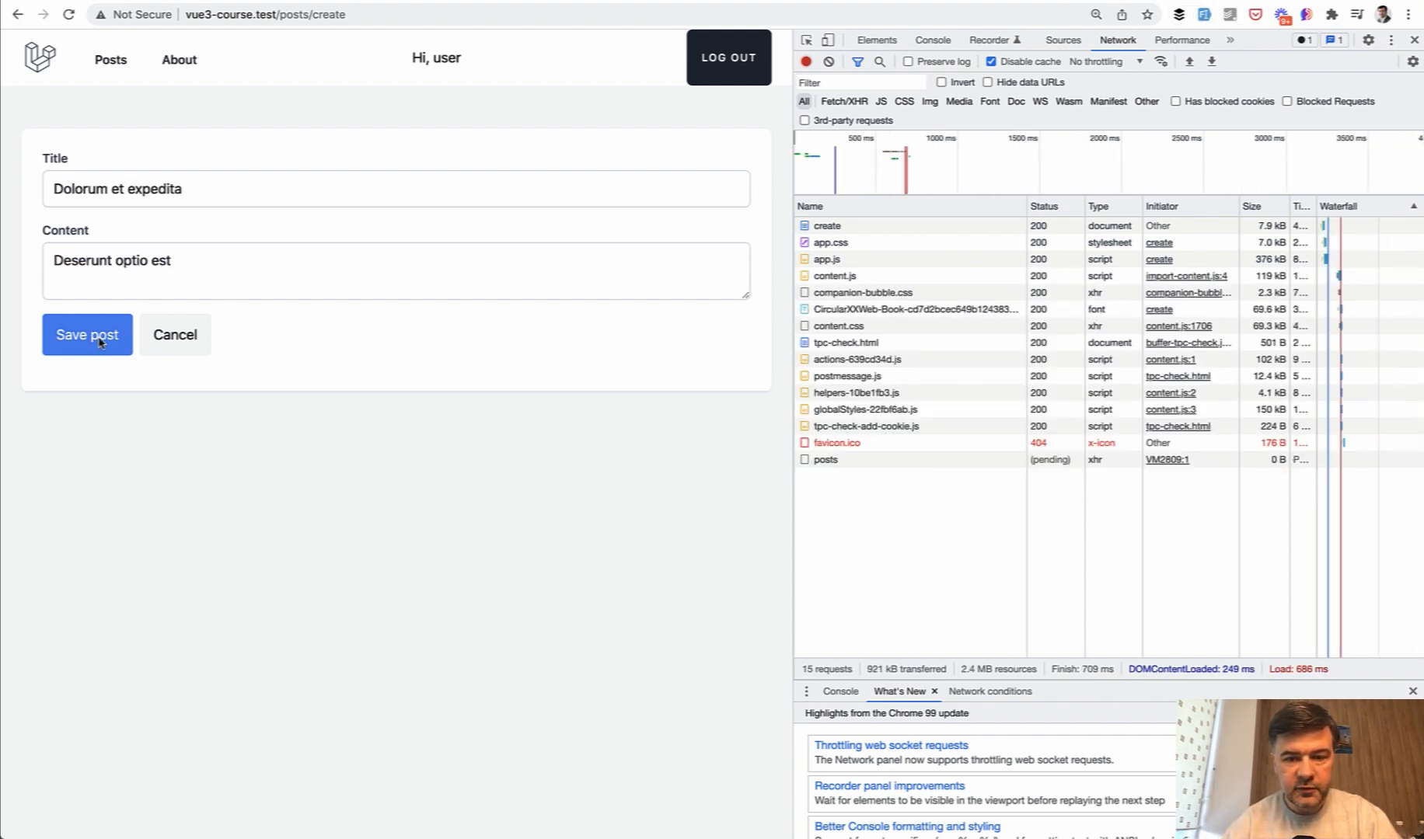
pyautogui.click(87, 335)
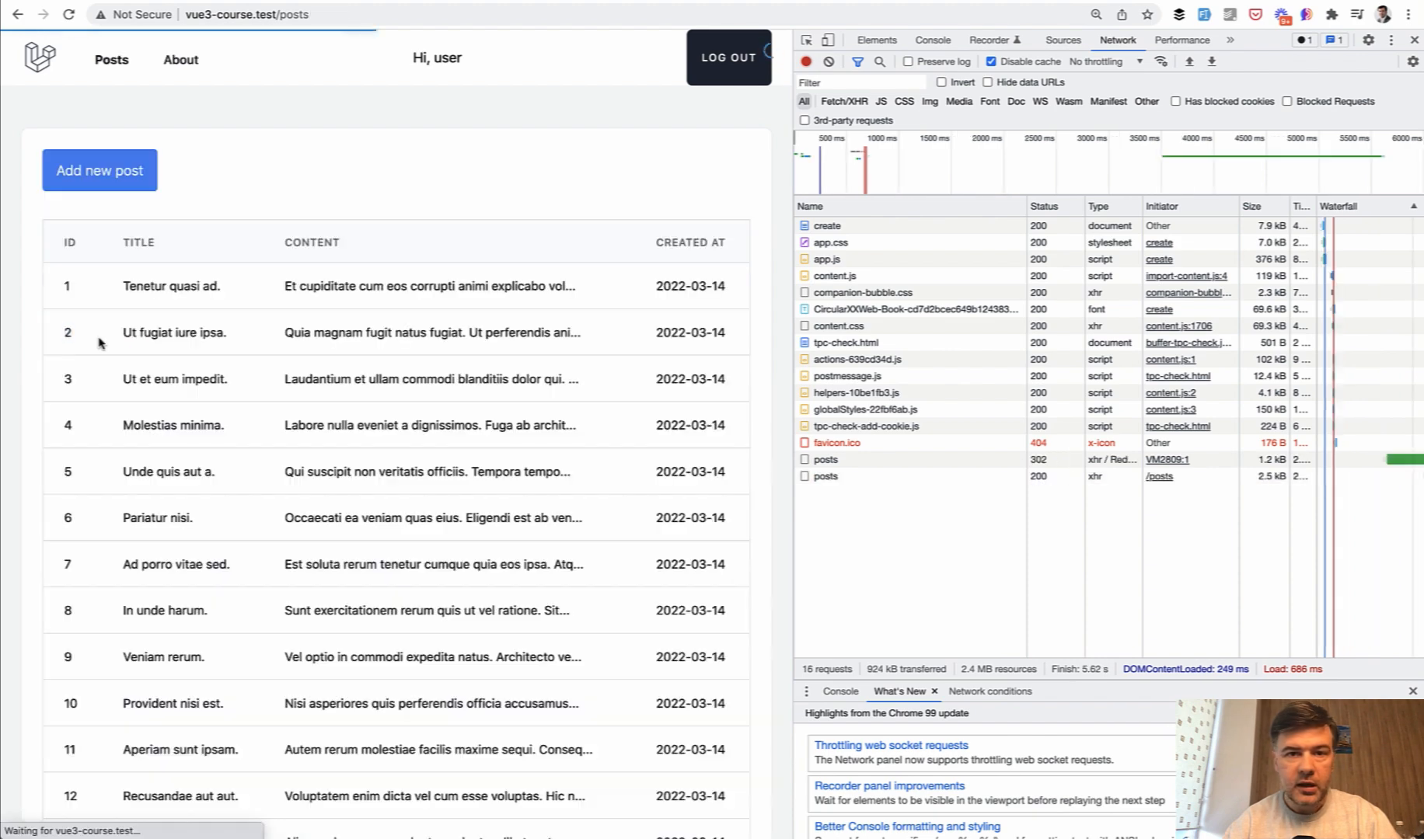
pyautogui.doubleClick(67, 332)
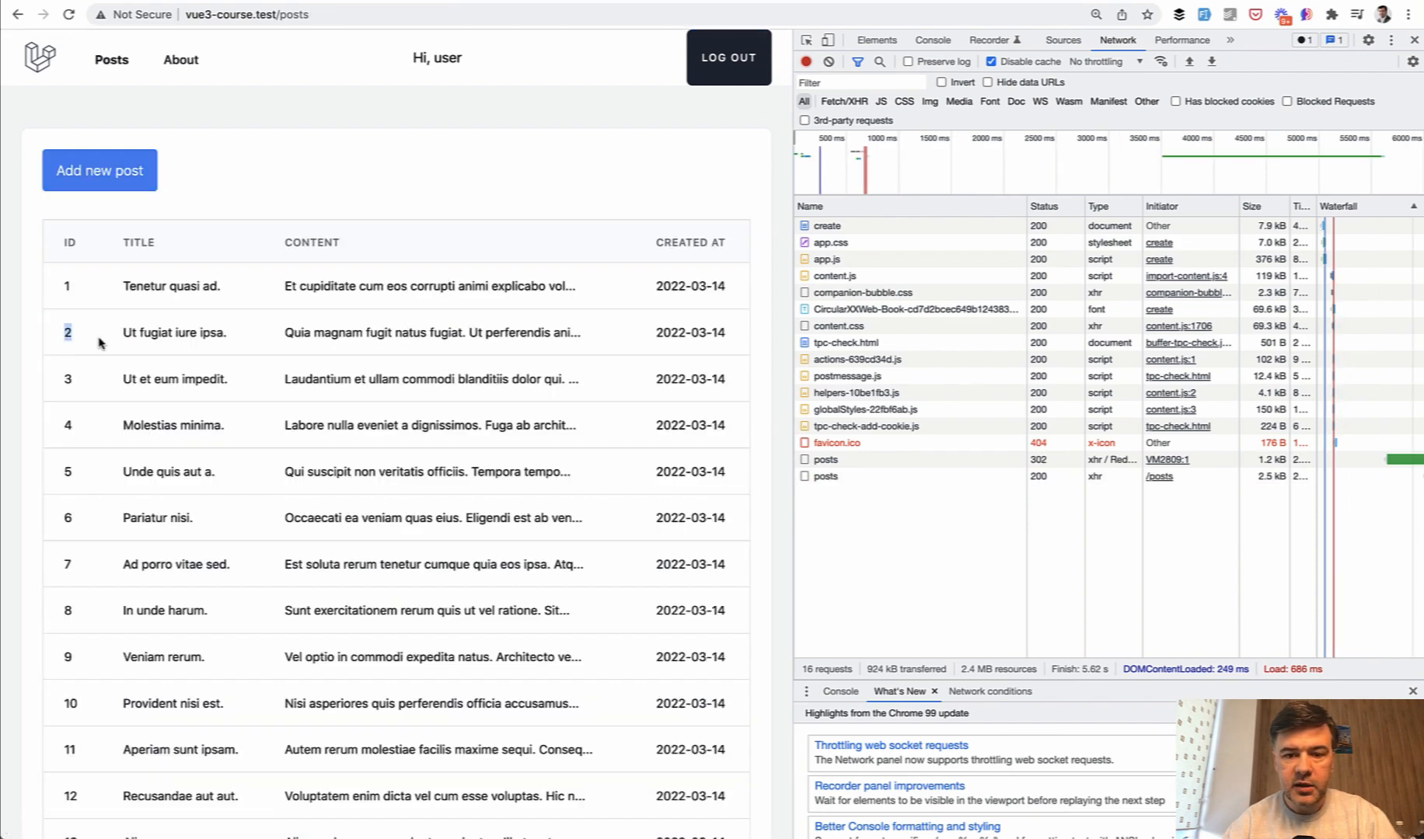
pyautogui.scroll(-3)
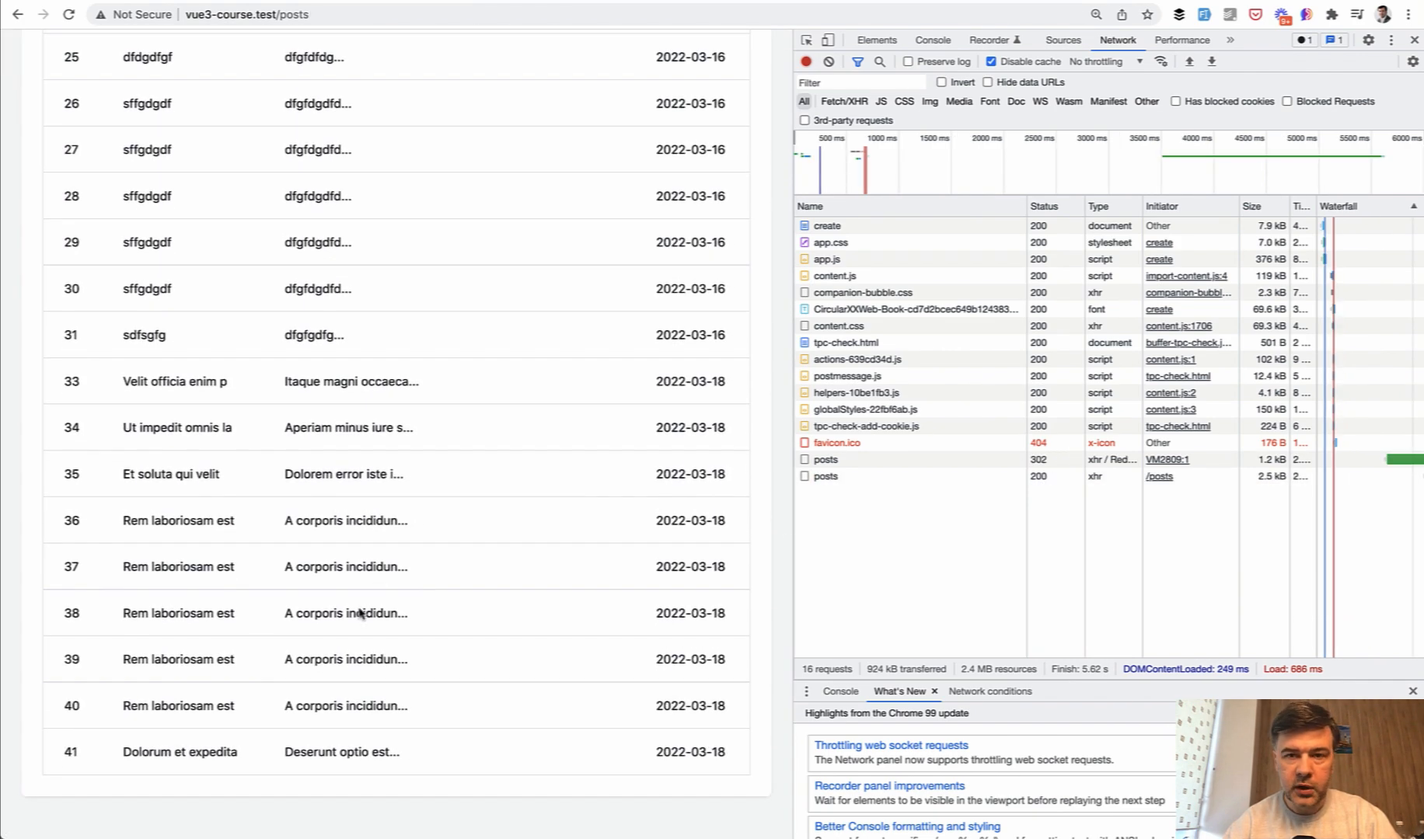